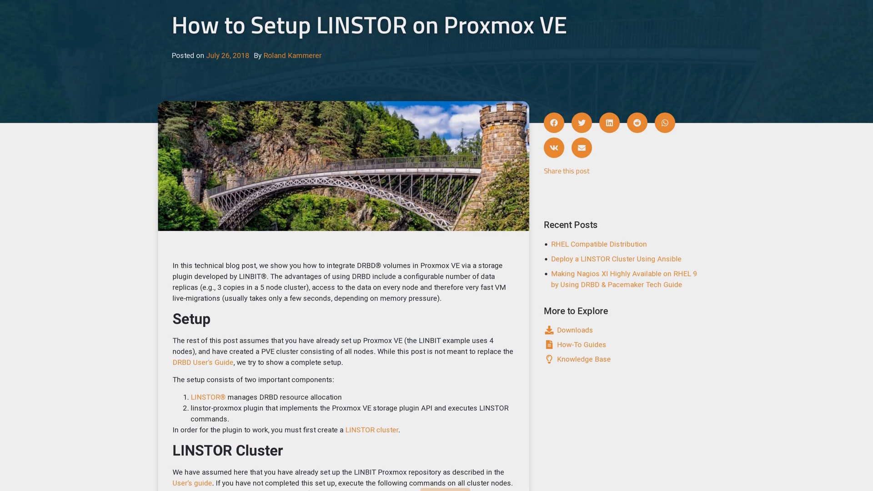
Show the Add storage dropdown in Datacenter > Storage and inspect entries such as NFS
scroll("down", 3)
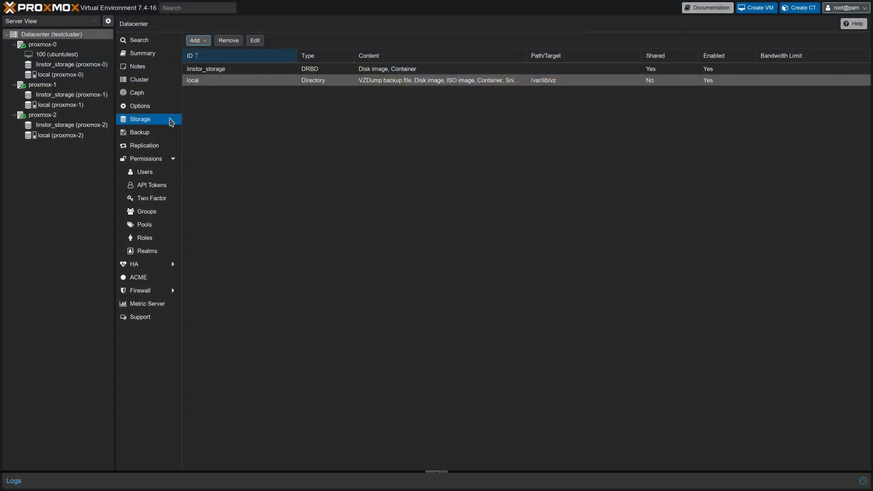
left_click(195, 40)
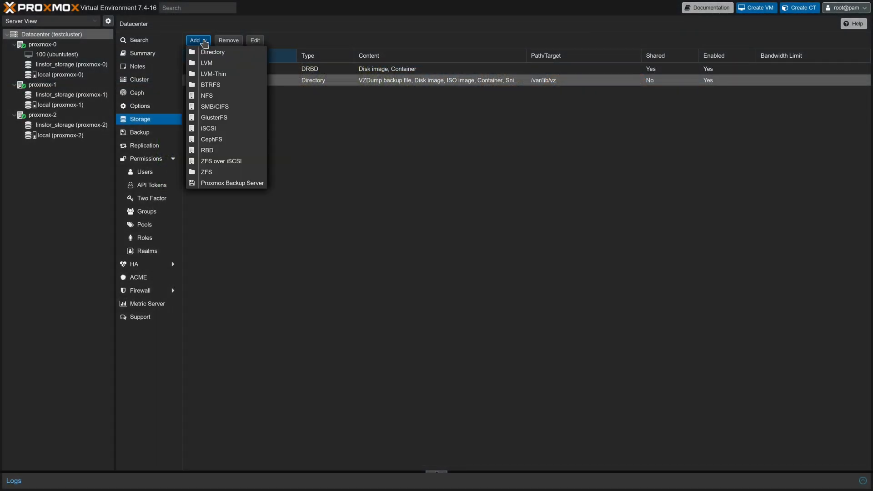
mouse_move(226, 96)
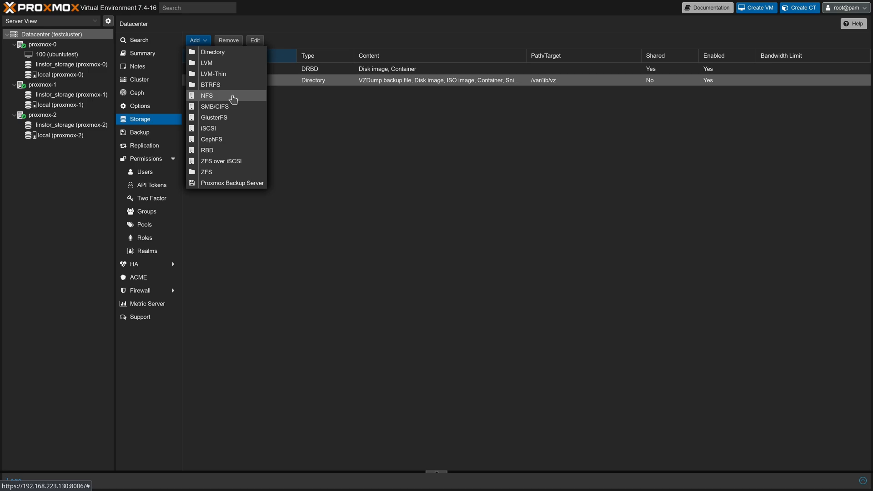
left_click(207, 96)
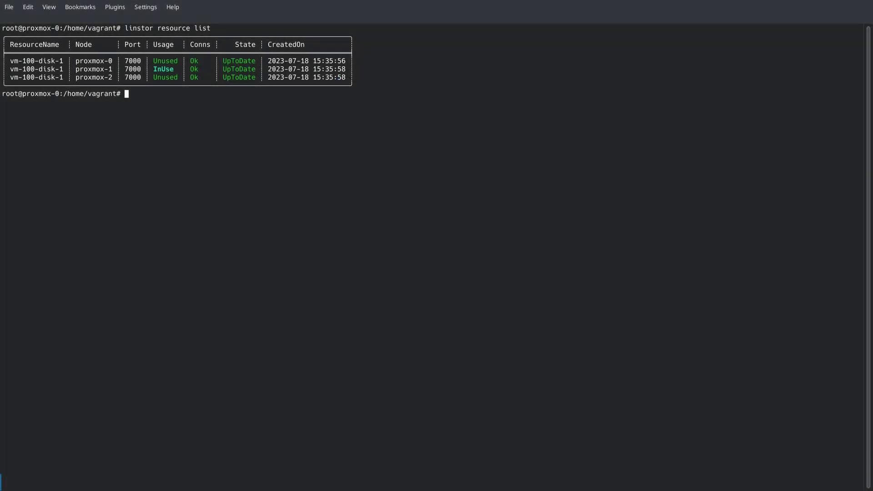
Run 'linstor resource list' showing vm-100-disk-1 UpToDate on all three nodes, answering y to the prompt
type("linstor resource list")
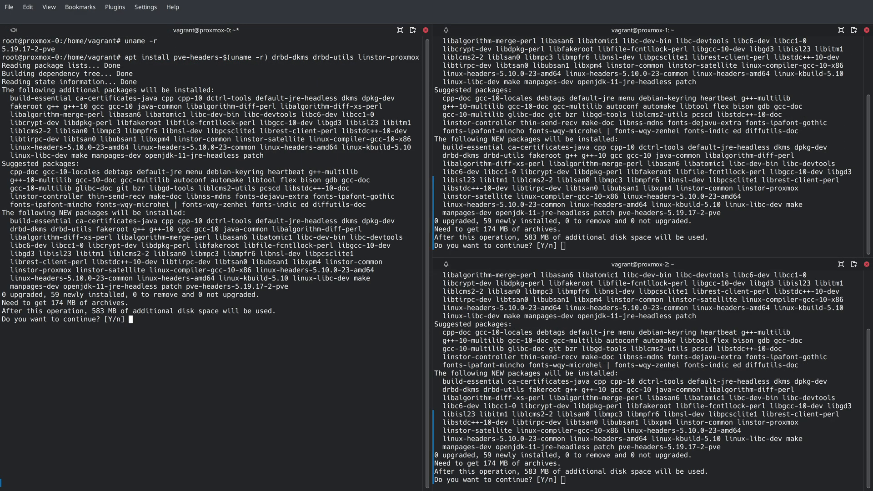
type("y")
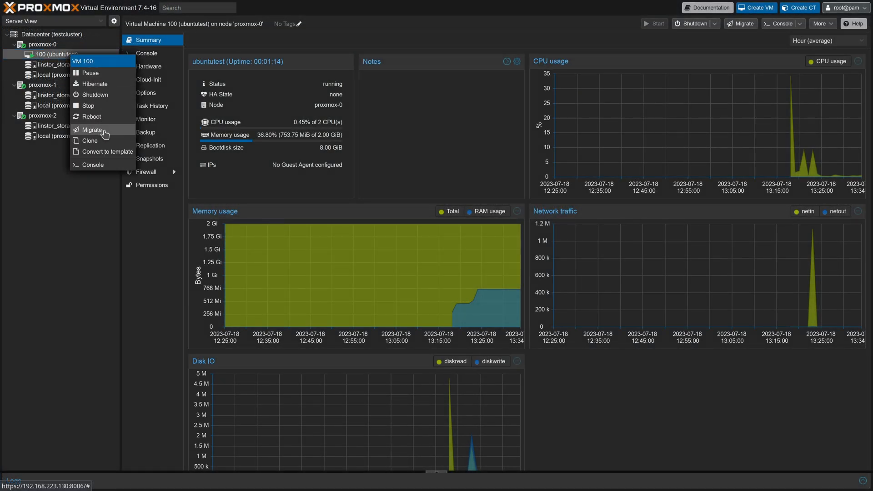
Start an online migration of VM 100 (ubuntutest) to target node proxmox-1
left_click(92, 130)
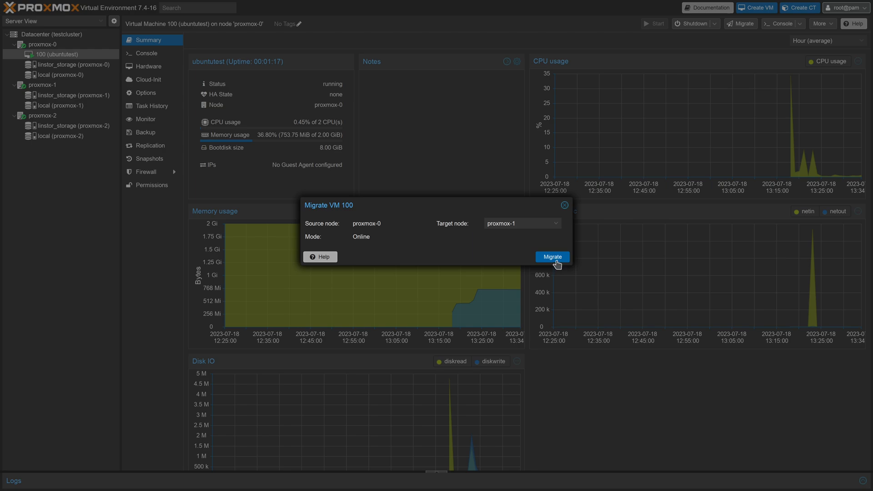
left_click(552, 257)
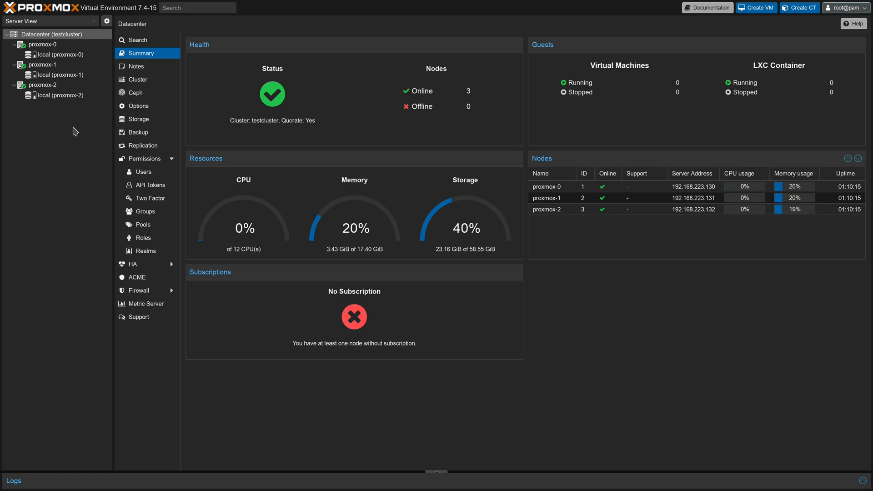
mouse_move(106, 149)
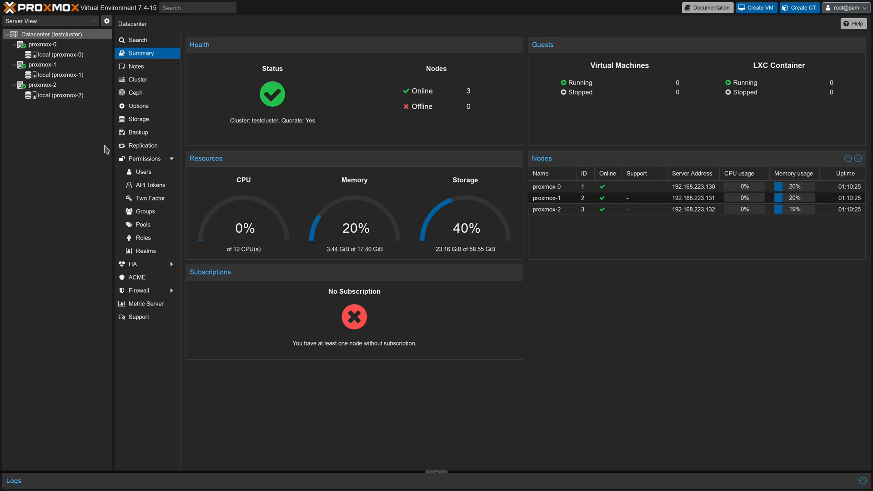
mouse_move(106, 146)
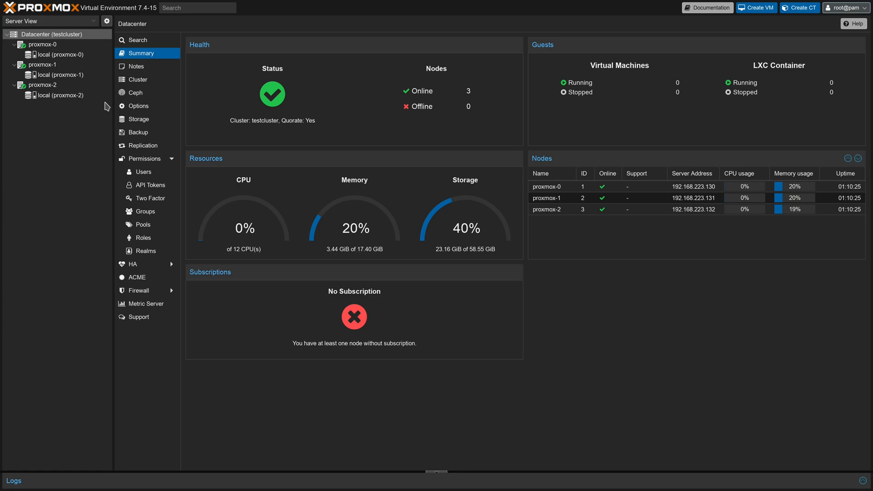
View the datacenter's storages (only local), then select node proxmox-0 to see its network configuration
left_click(138, 119)
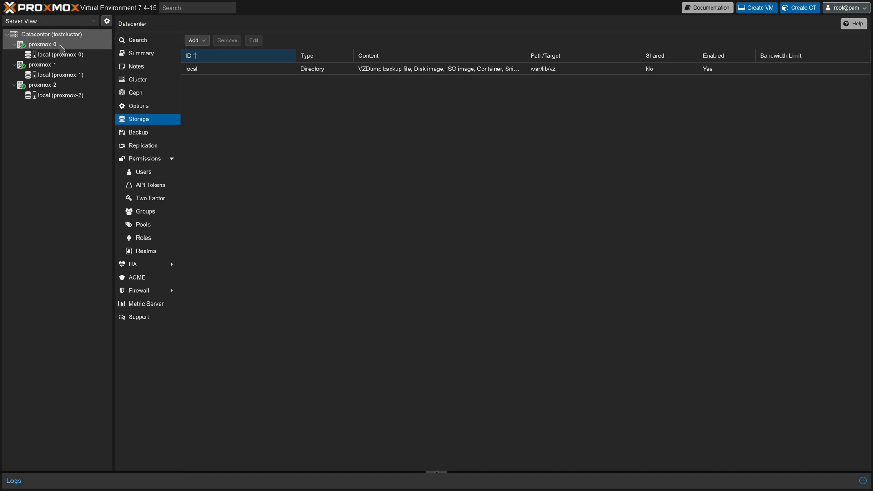
left_click(42, 44)
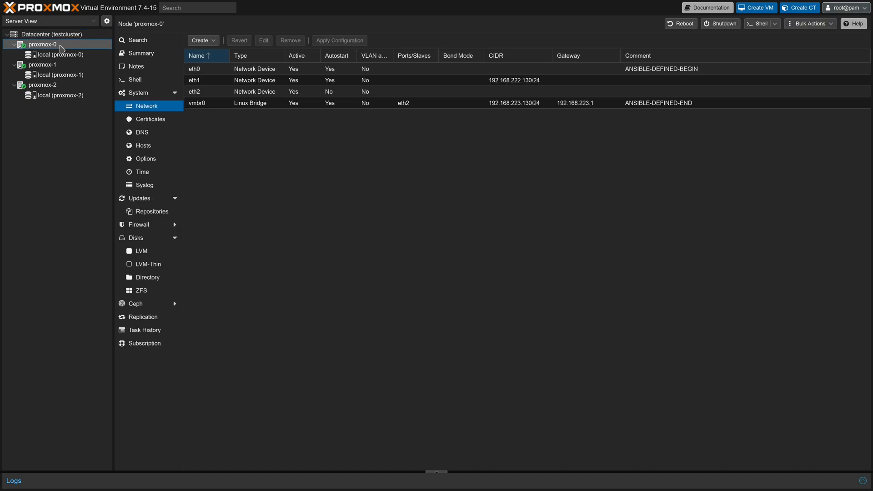
mouse_move(219, 137)
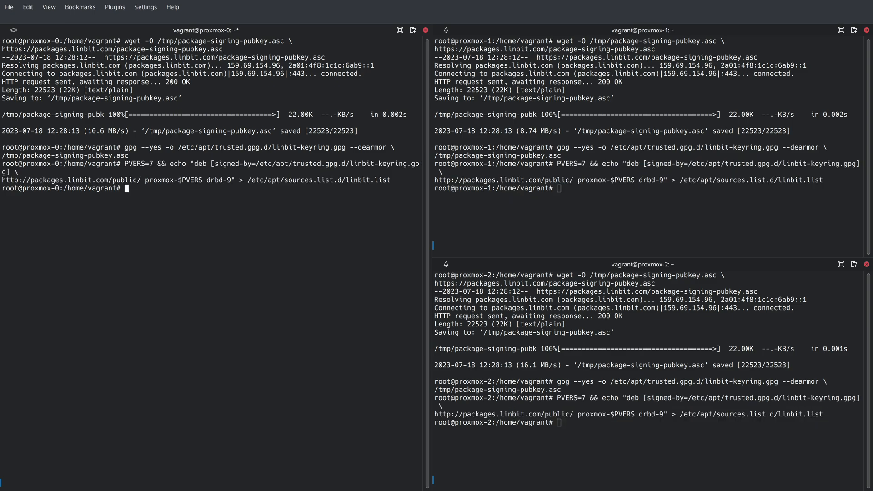
Run apt update and confirm kernel 5.19.17-2-pve with uname -r on all three nodes
type("apt up")
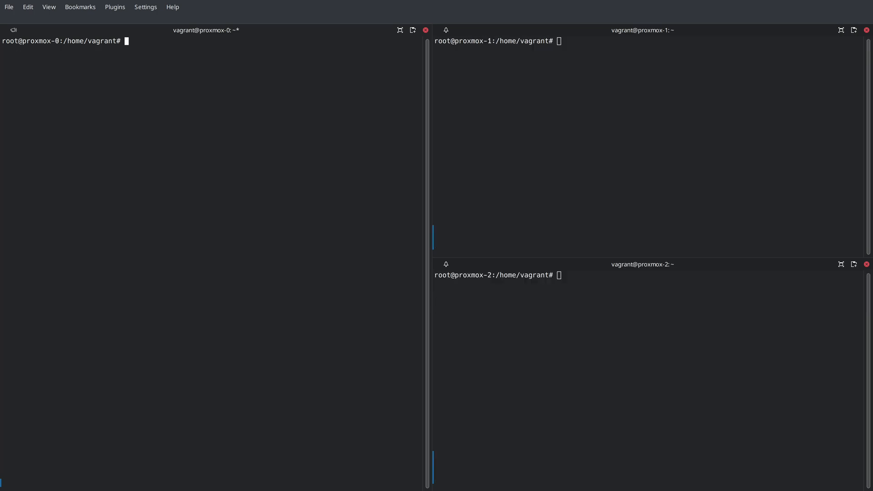
type("uname -r")
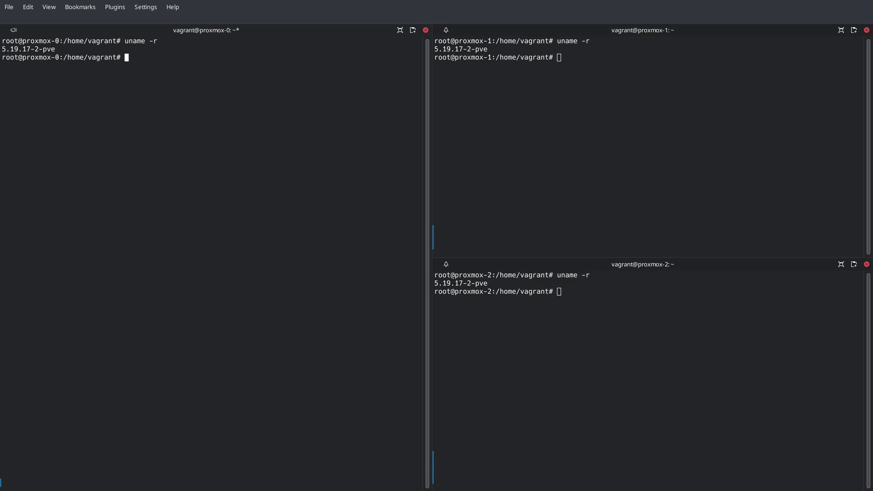
Install pve-headers-$(uname -r), drbd-dkms, drbd-utils and linstor-proxmox on all nodes
type("apt ins")
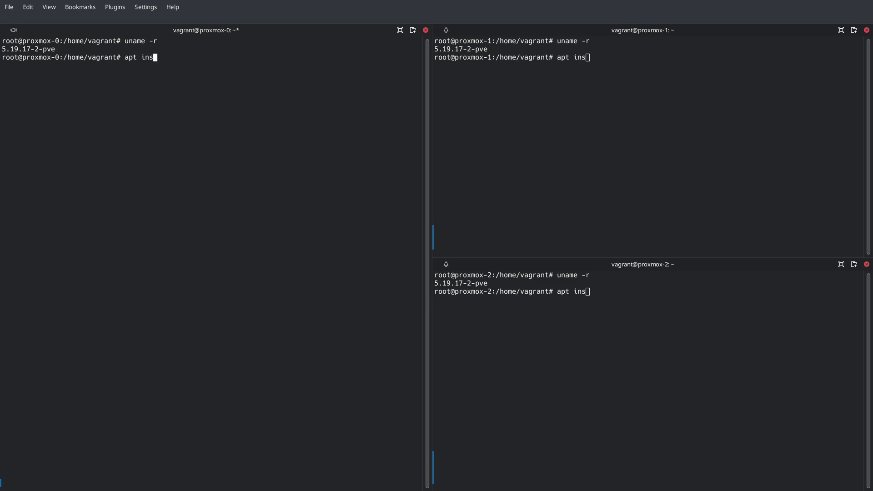
type("tall pve-h")
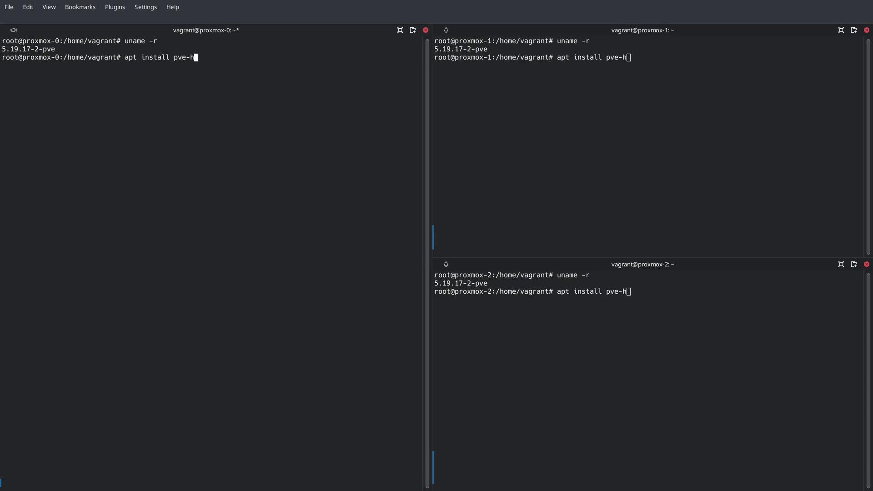
type("eaders-$")
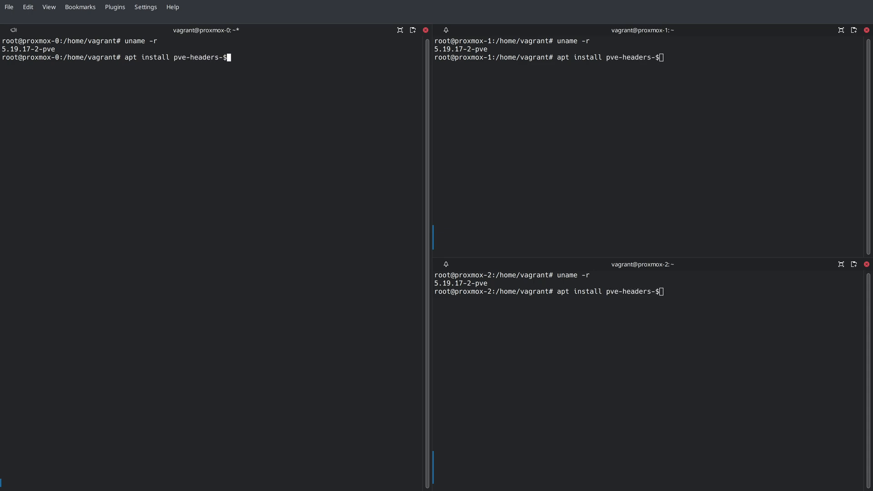
type("(uname -r)")
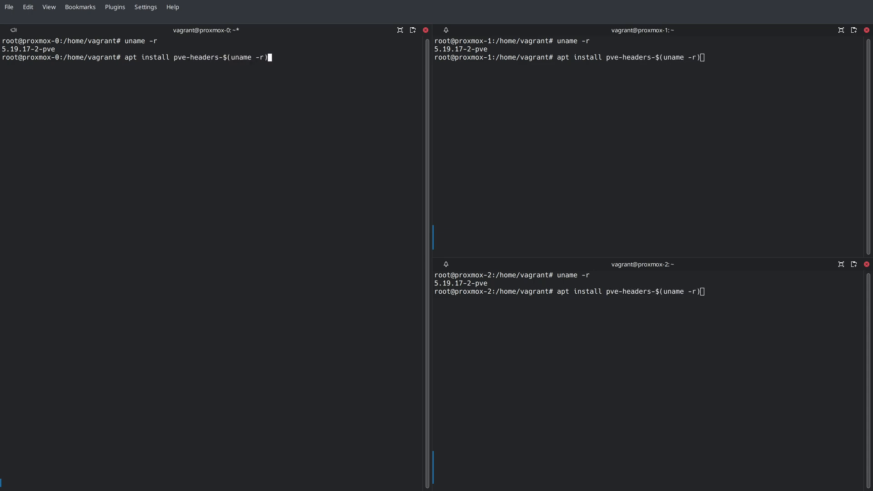
type("drbd-")
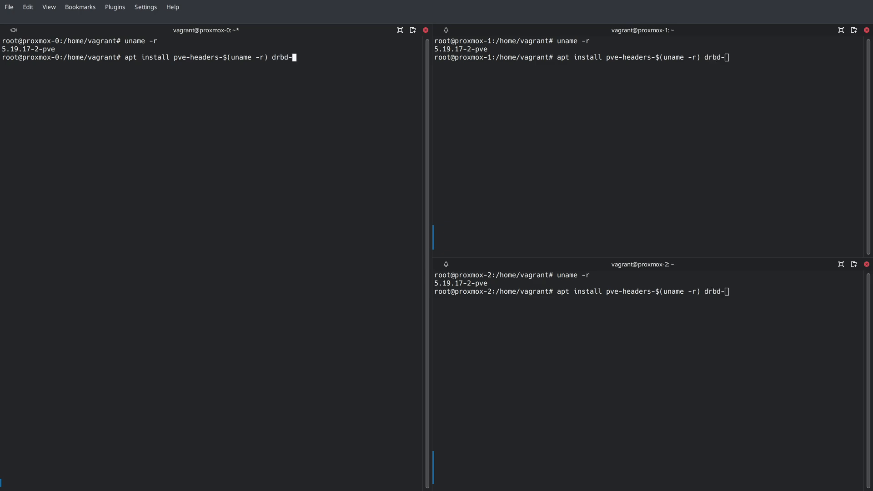
type("dkms d")
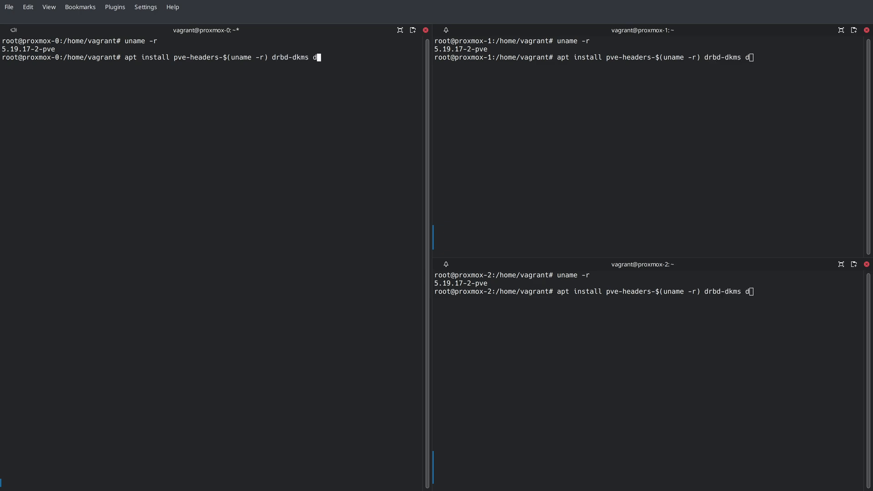
type("rbd-utils")
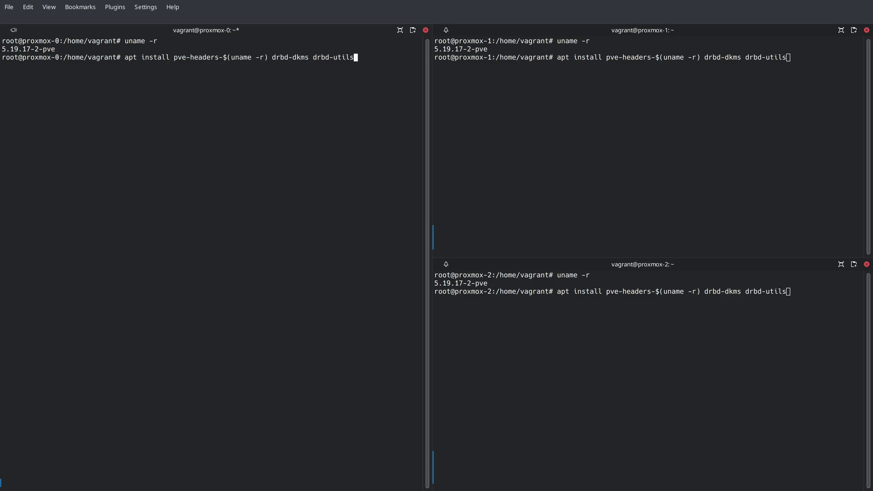
type("linstor-proxmox")
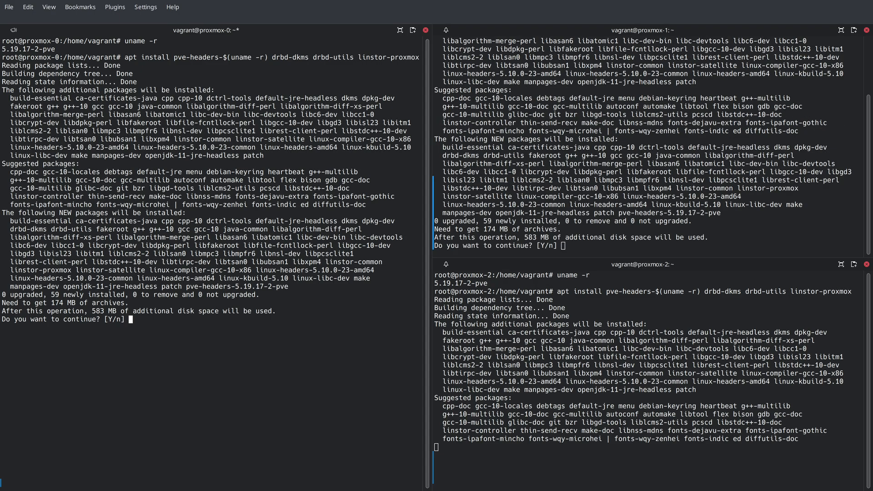
Confirm the DRBD/linstor-proxmox installation with y and clear the terminals
type("y")
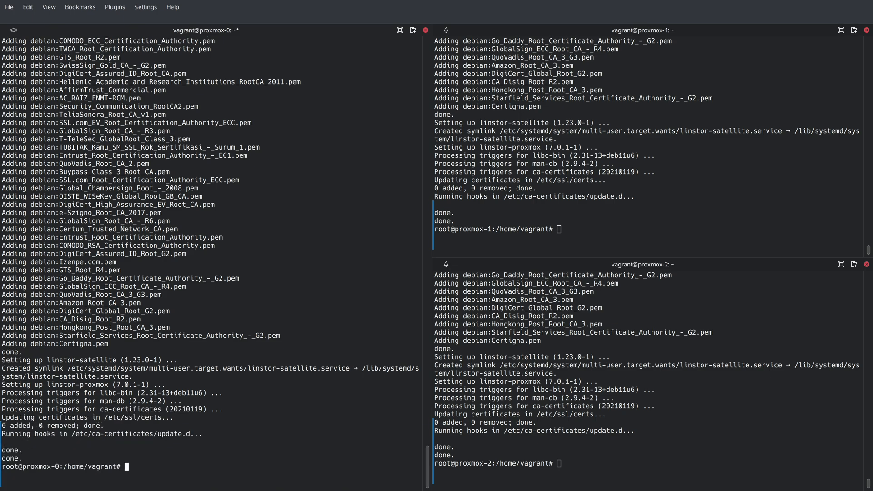
type("clear")
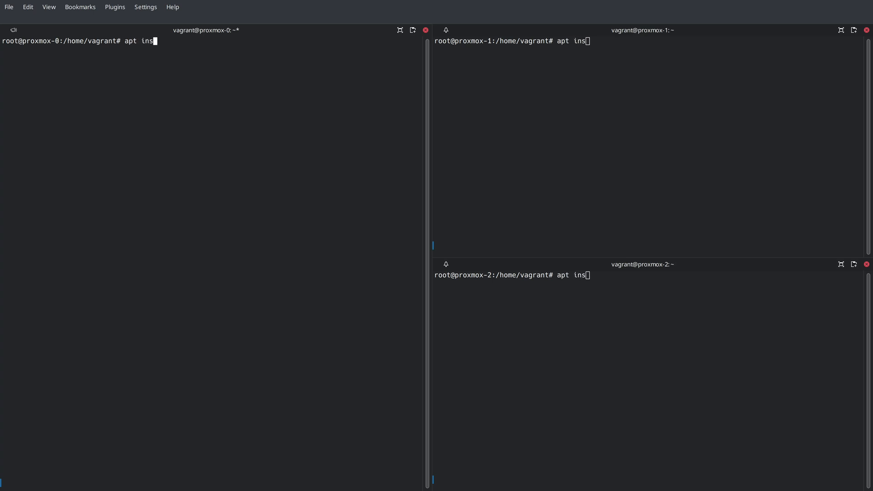
Install linstor-controller, linstor-satellite and linstor-client with apt install -y on all nodes
type("tall -")
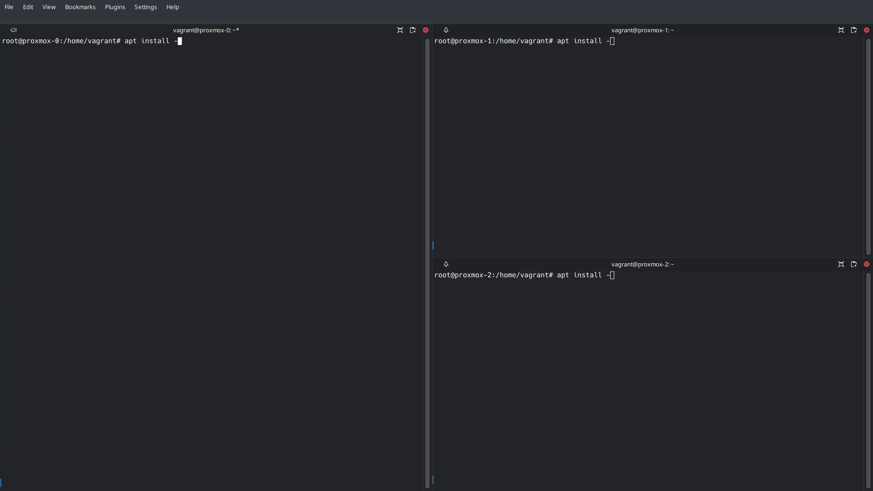
type("y linstor-contro")
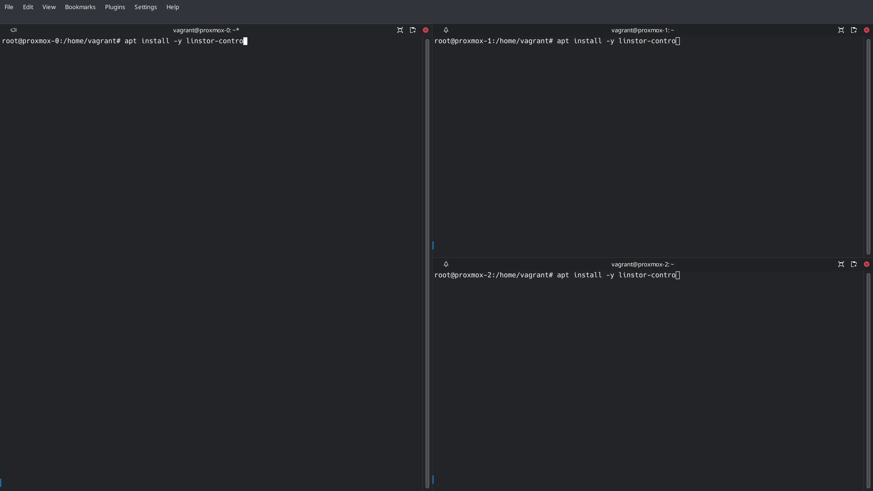
type("ller linstor-")
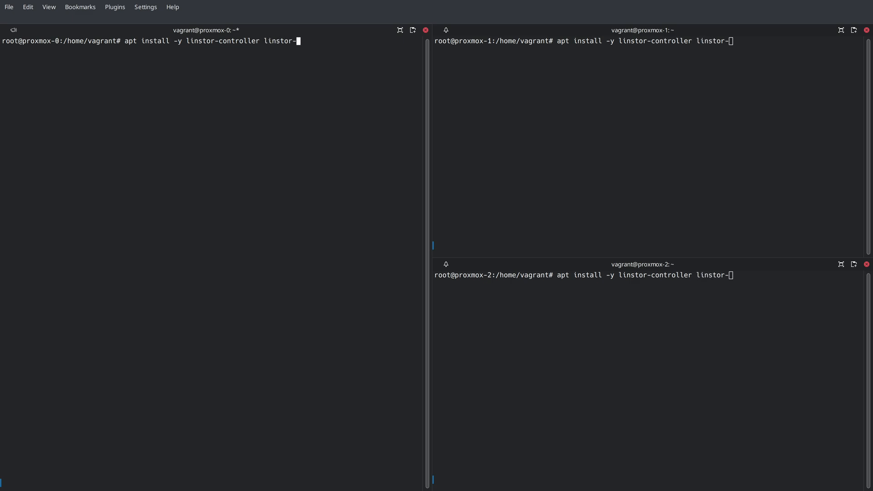
type("satellite linstor-client")
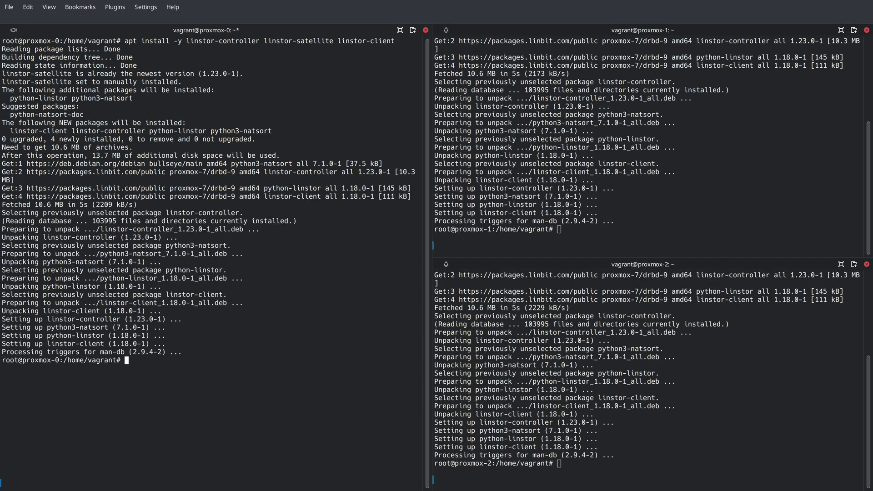
Edit linstor-satellite with a [Service] override Type=notify, TimeoutStartSec=infinity and save it
type("systemc")
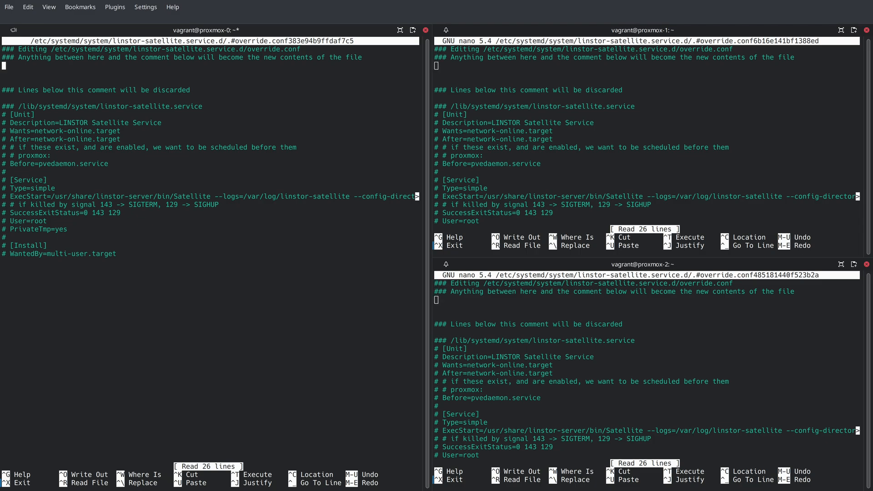
type("[Service]")
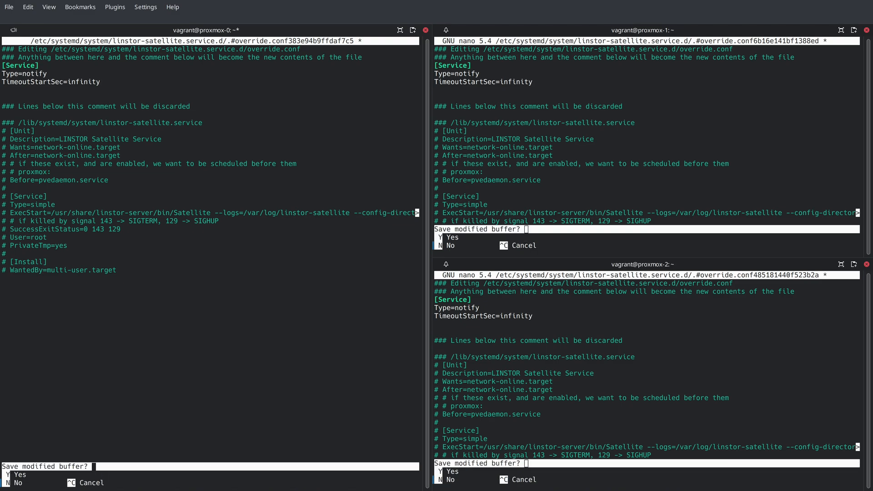
key("y")
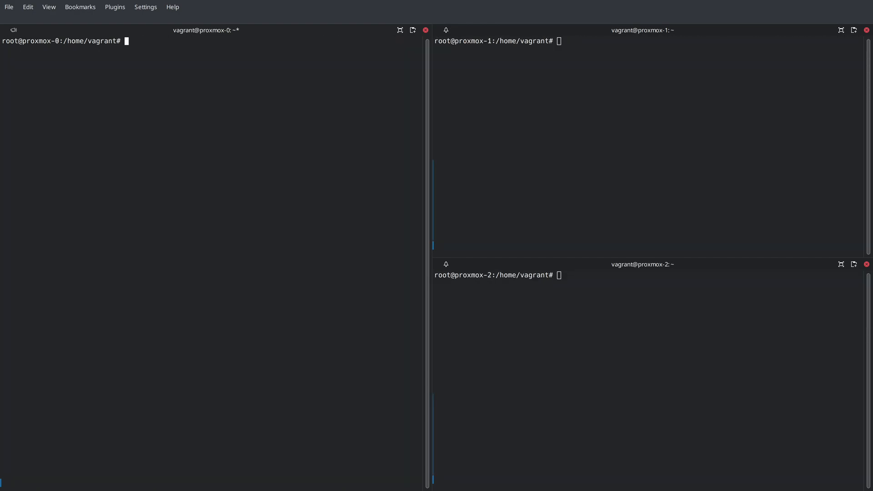
Enable and start linstor-satellite with systemctl enable --now on all nodes
type("systemctl enabl")
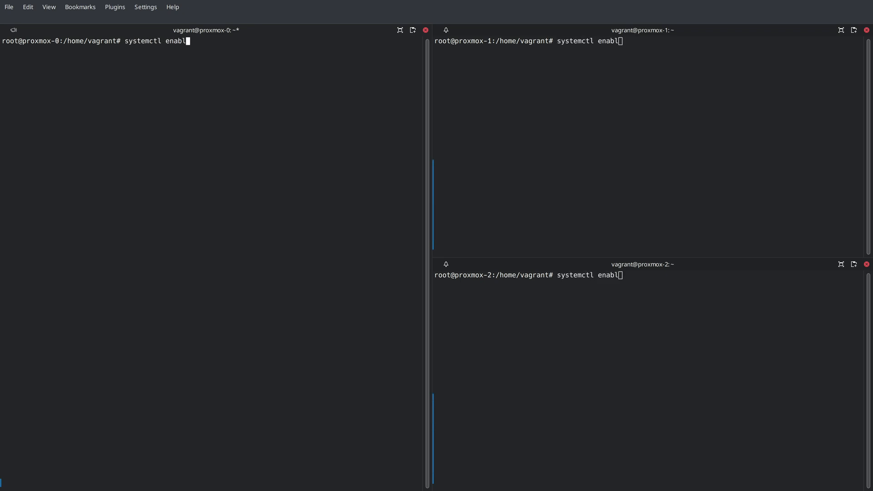
type("e linstor-sa")
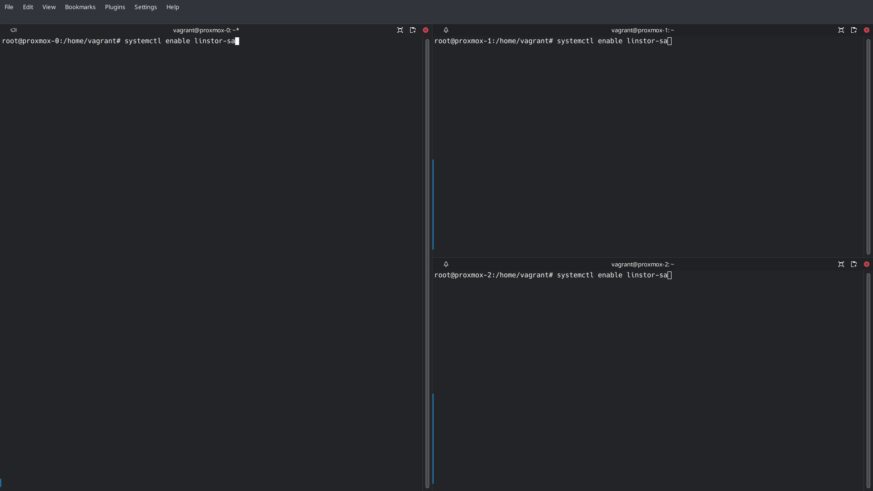
type("tellite --now")
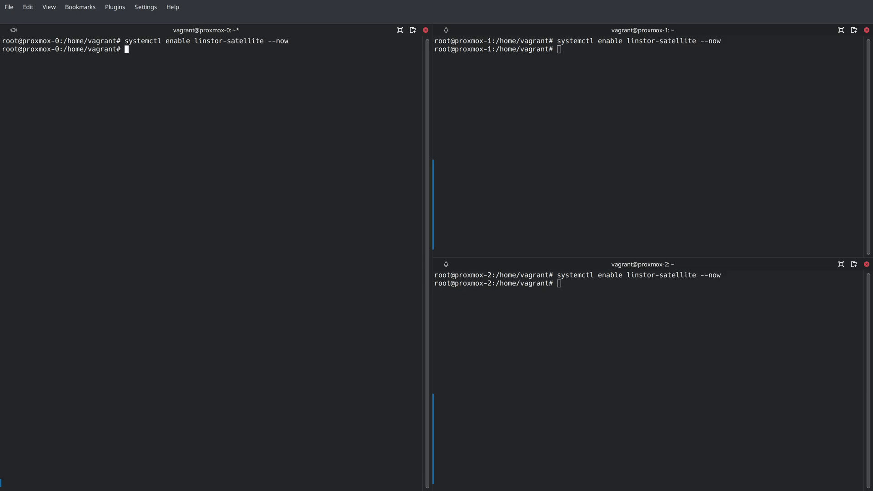
Create volume group linstor_vg on /dev/vdb with vgcreate
type("vgcreate")
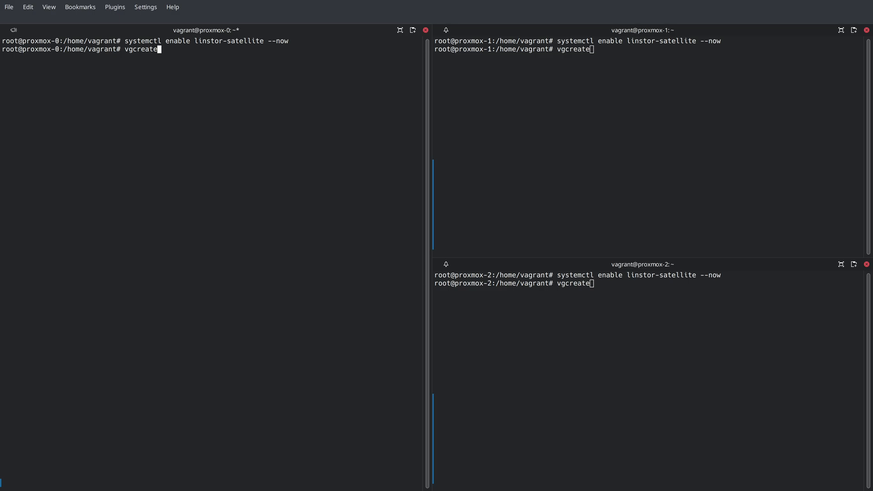
type("linstor_")
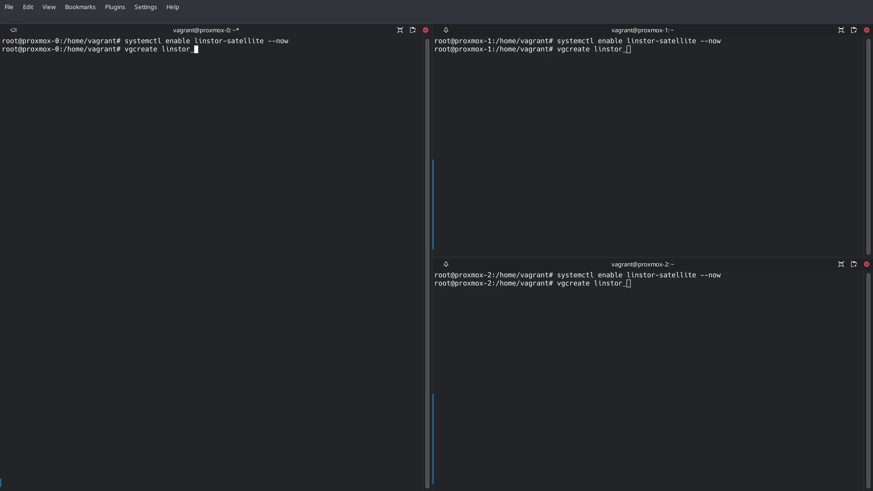
type("_vg /dev/")
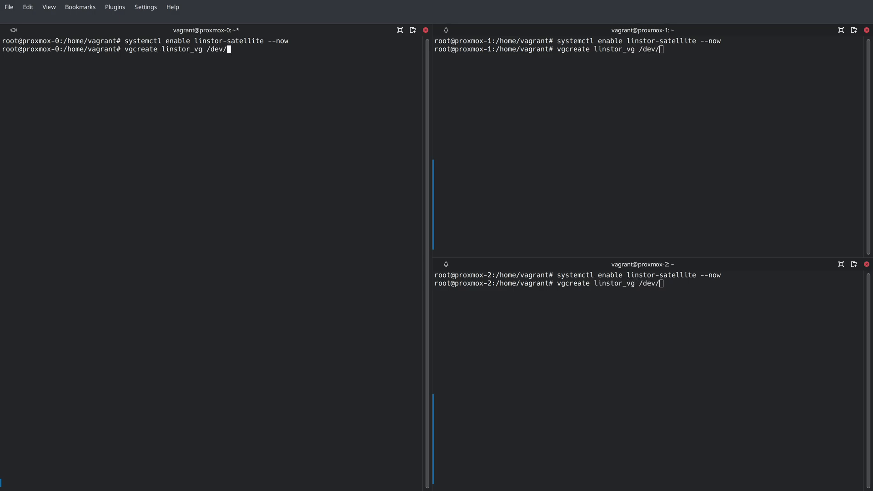
type("vdb")
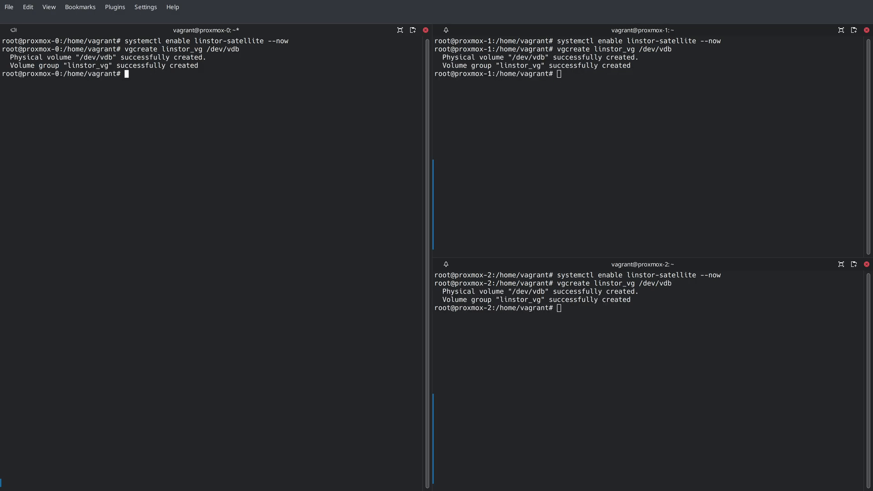
Create thin pool linstor_vg/thin from 80%FREE with lvcreate -T
type("lvcreate -")
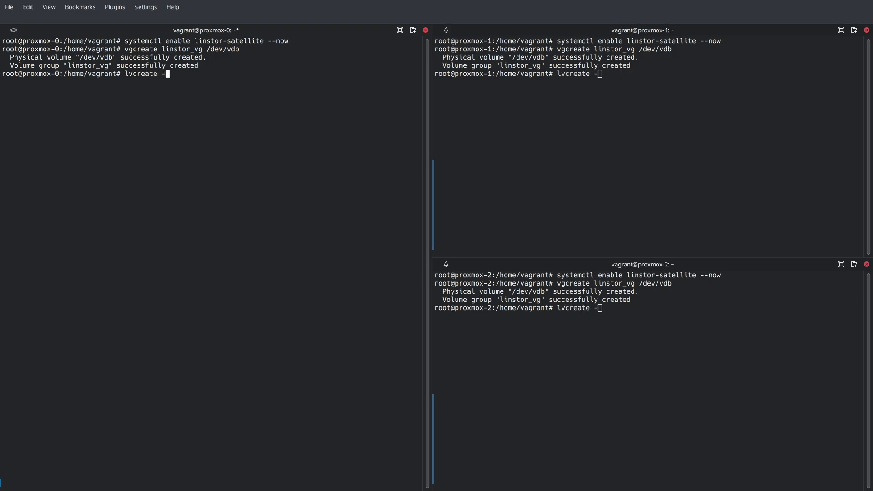
type("l 80%")
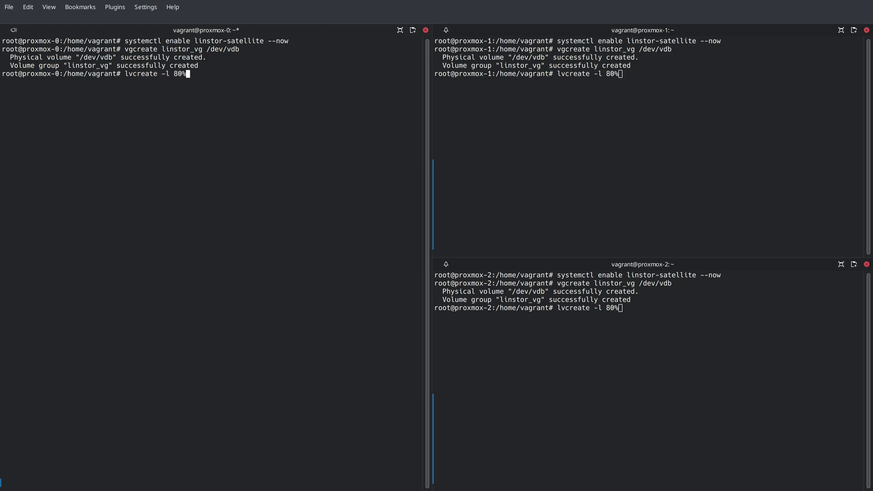
type("FREE")
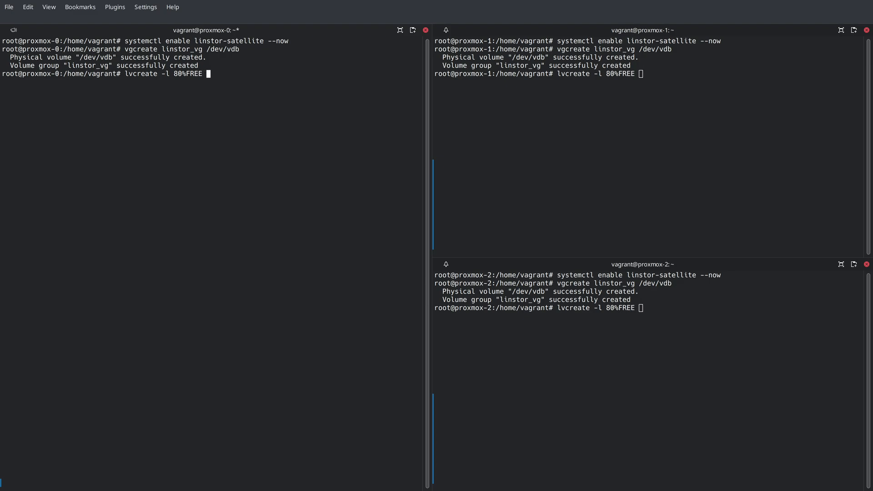
type("-T")
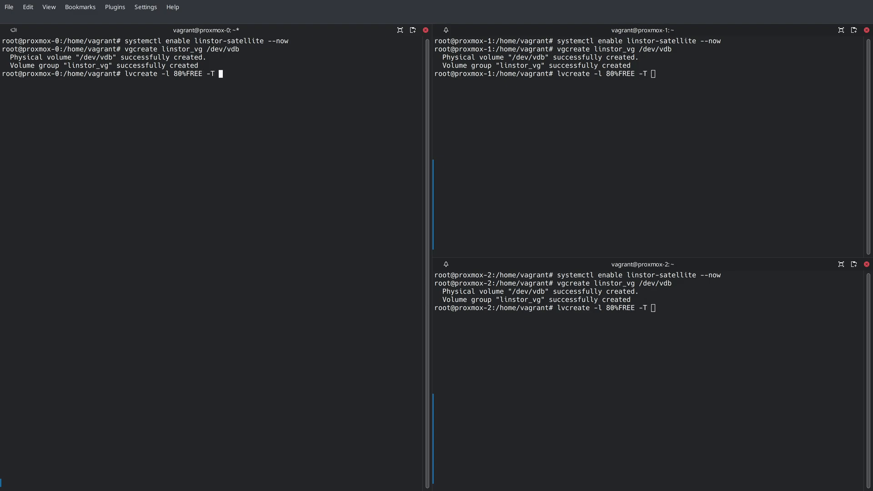
type("linstor_")
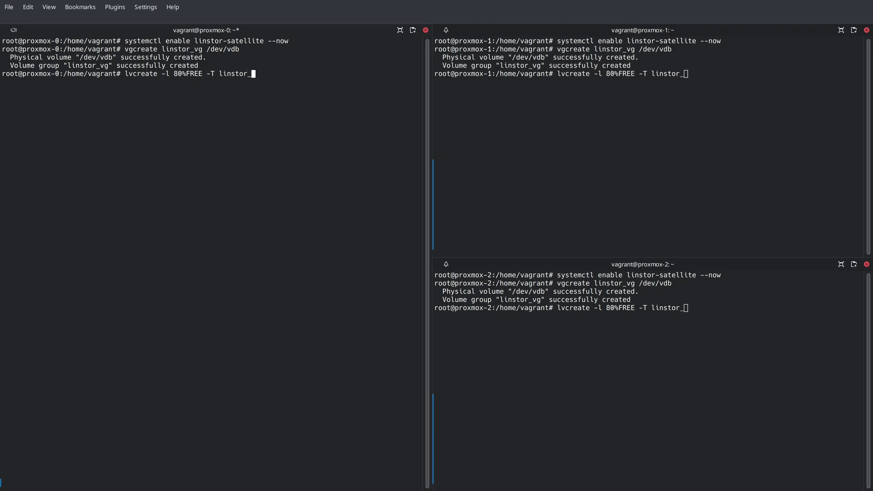
type("vg/thin")
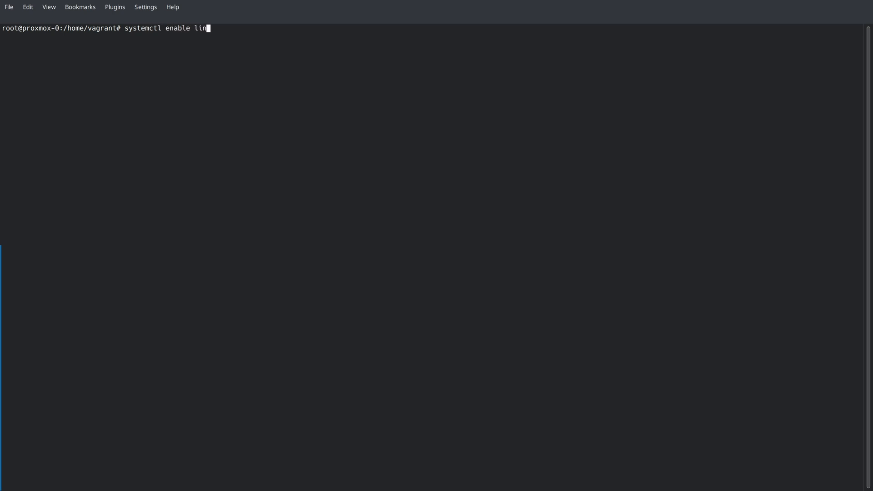
Enable linstor-controller --now on proxmox-0 and run linstor node list showing an empty table
type("stor-controller --now")
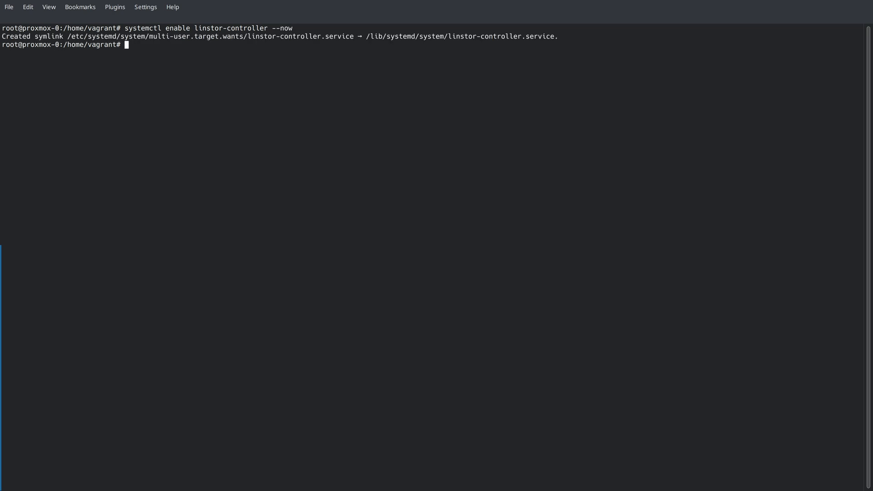
type("linstor node list")
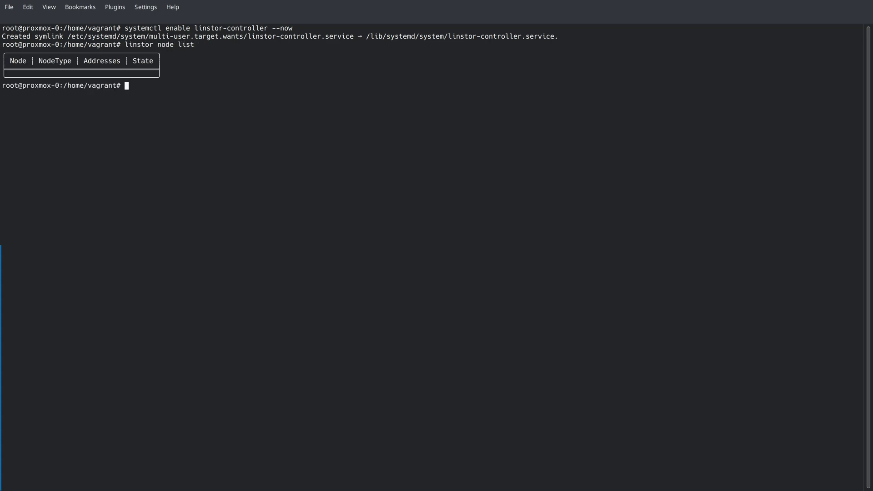
Create LINSTOR node proxmox-0 at 192.168.222.130 with --node-type Combined
type("linstor")
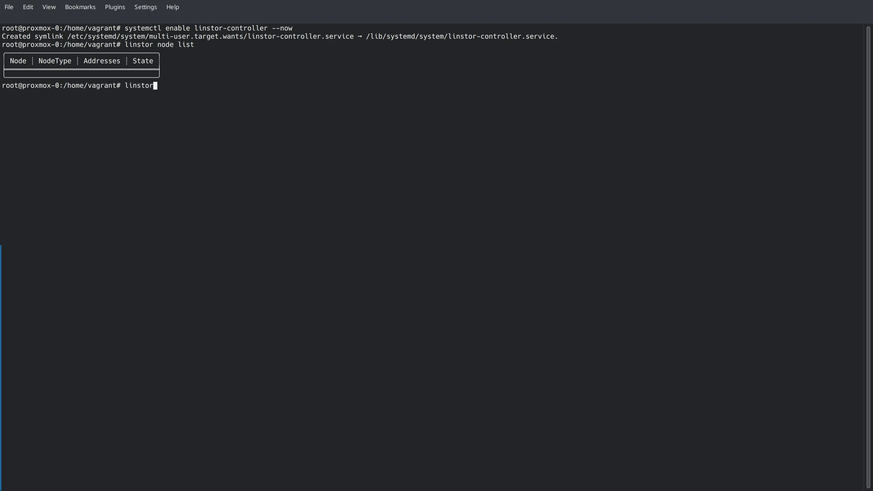
type("node create")
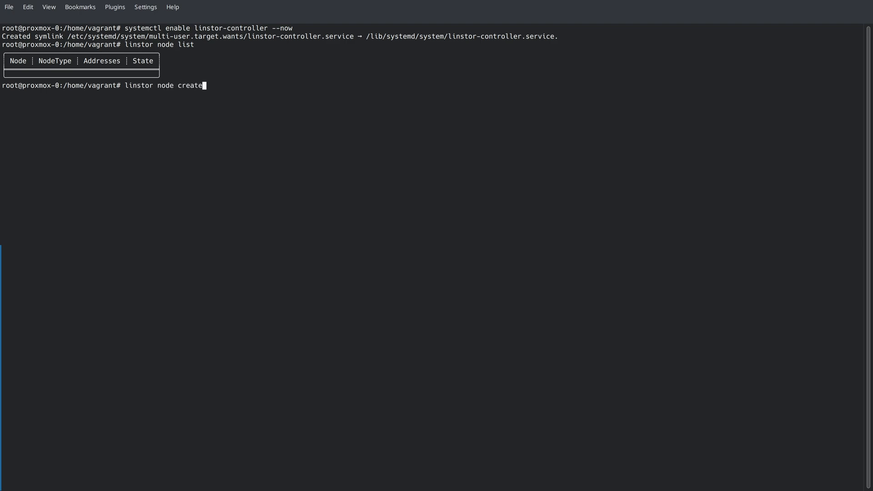
type("proxmox-0")
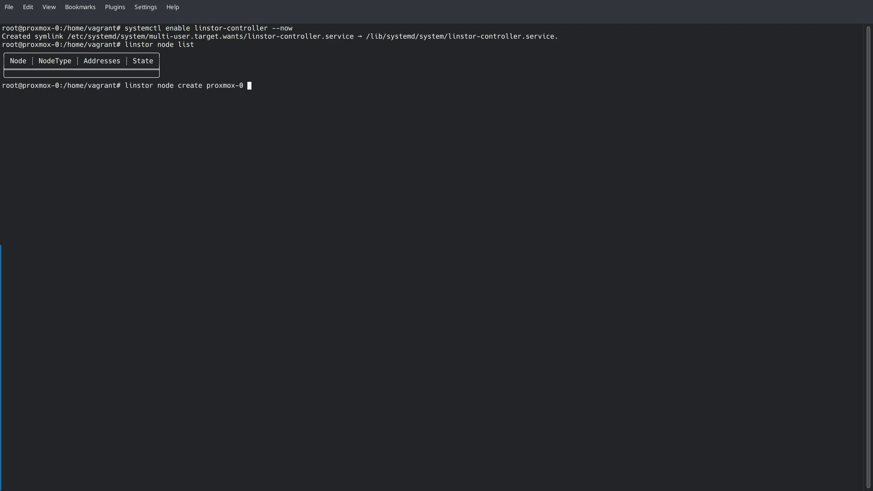
type("192.168")
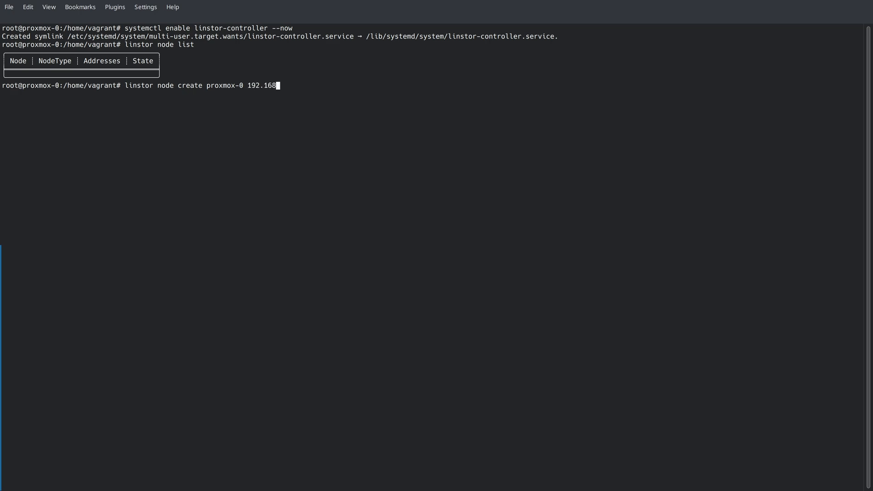
type(".222")
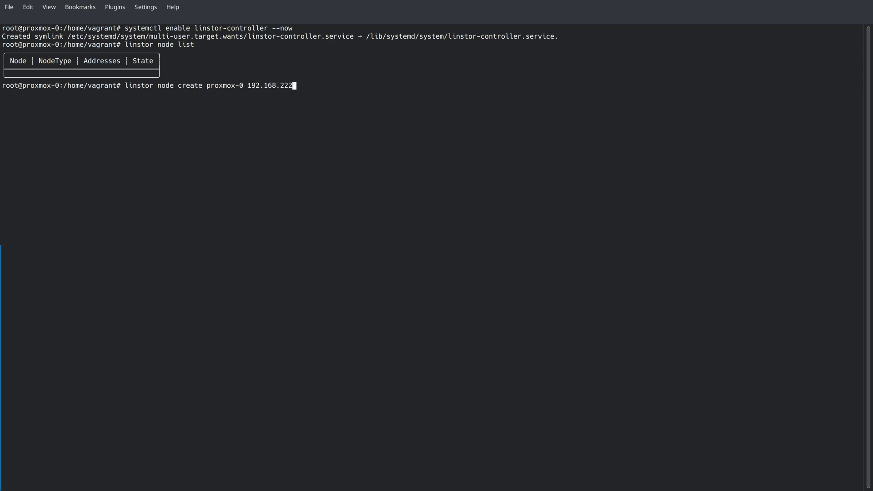
type(".130 --n")
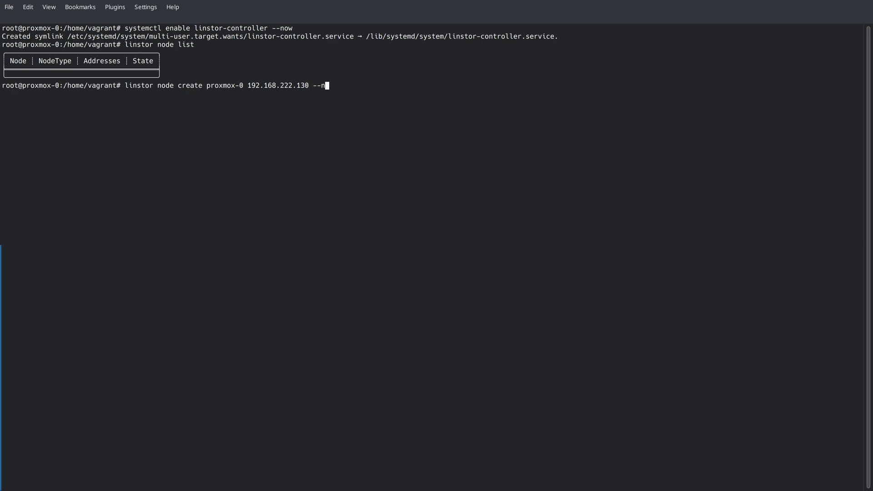
type("ode-type")
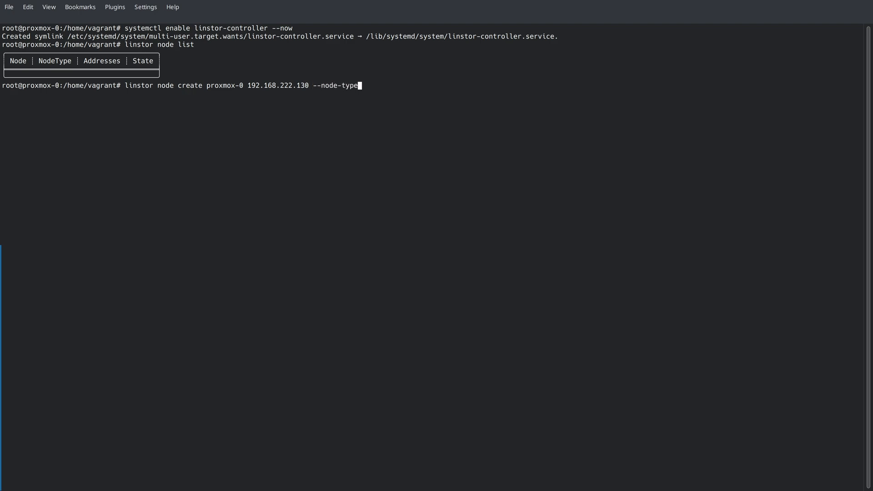
type("Combined")
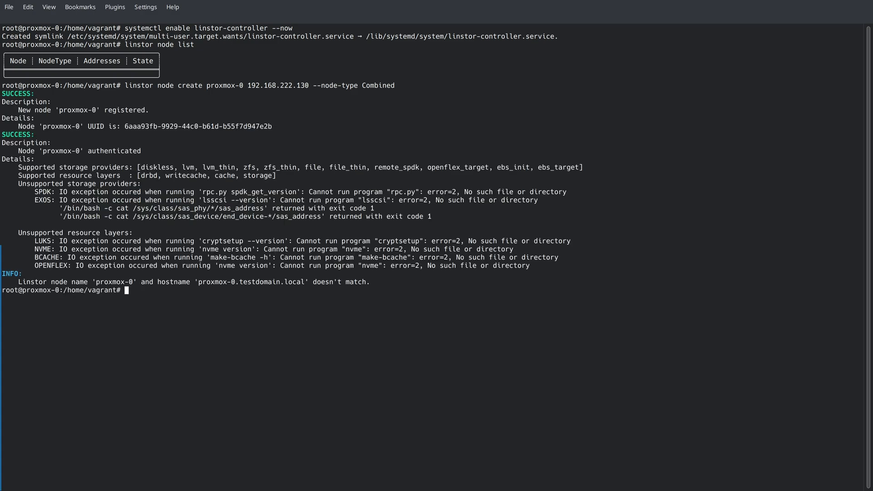
Create Combined nodes proxmox-1 and proxmox-2 likewise, then list nodes showing all three Online
type("linstor node create proxmox-0 192.168.222.130 --node-type Combined")
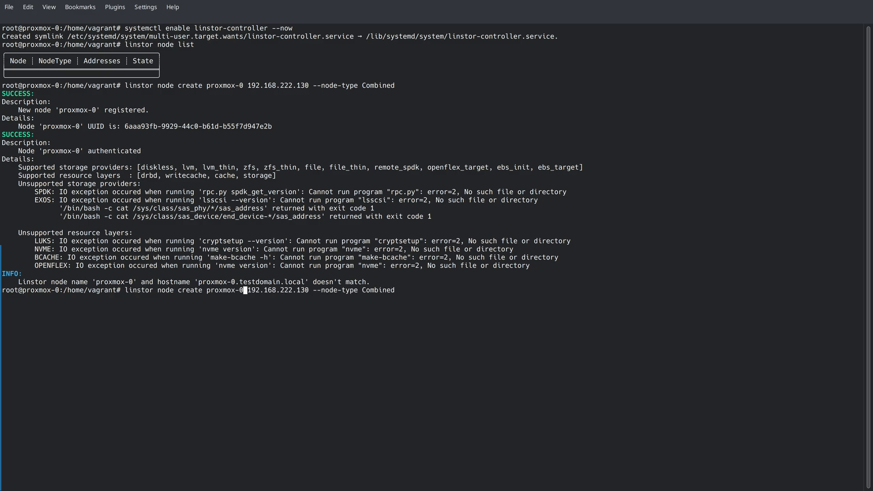
type("proxmox-1")
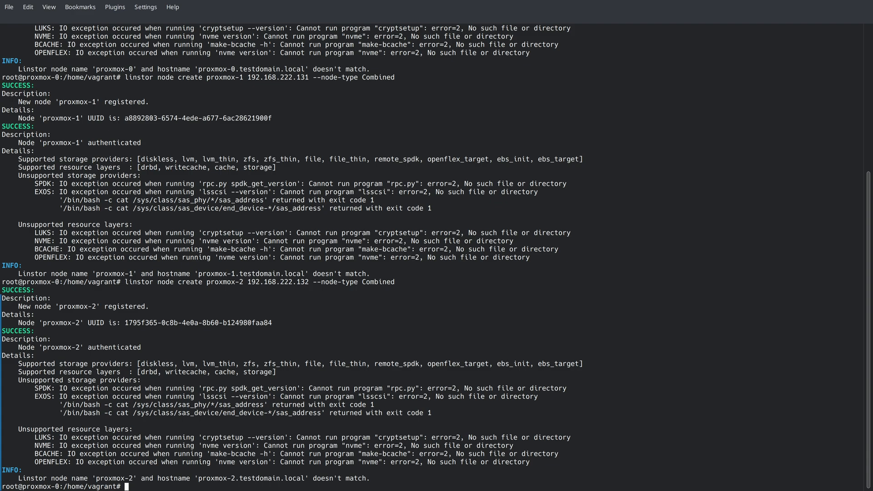
type("linstor node list")
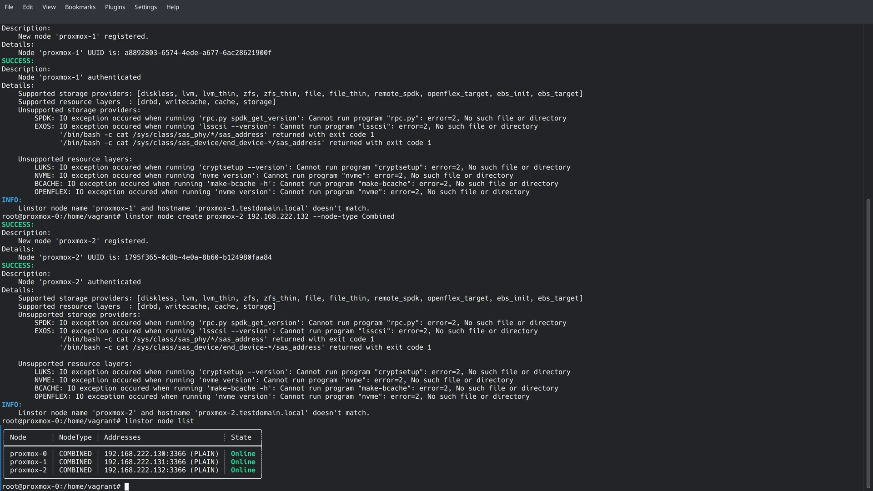
Create the pve-storage lvmthin pool on linstor_vg/thinpool for proxmox-0
type("linstor storage-")
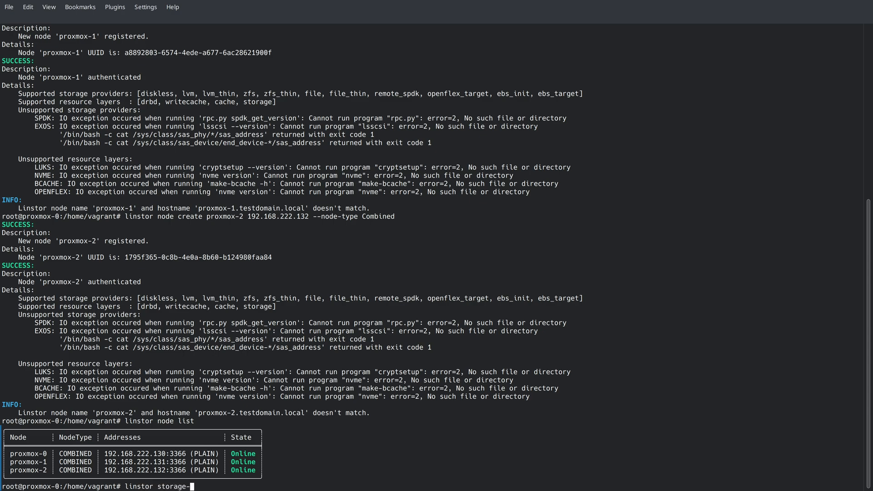
type("pool create")
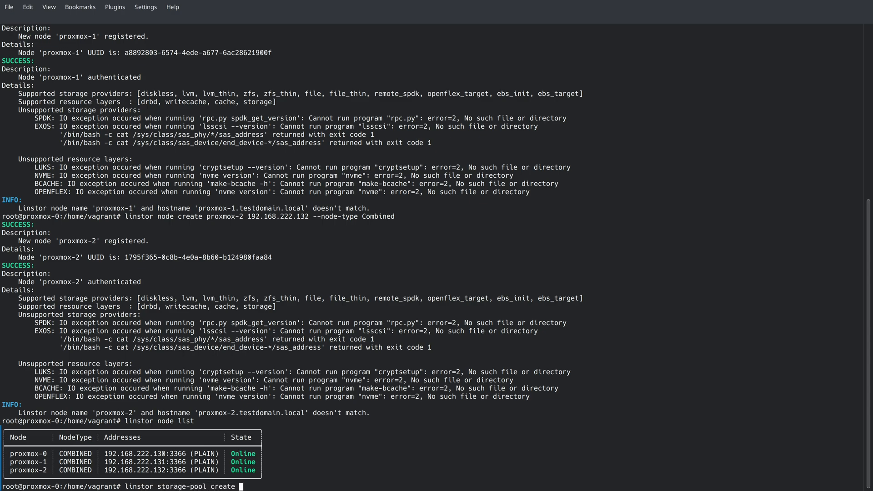
type("lvmthin")
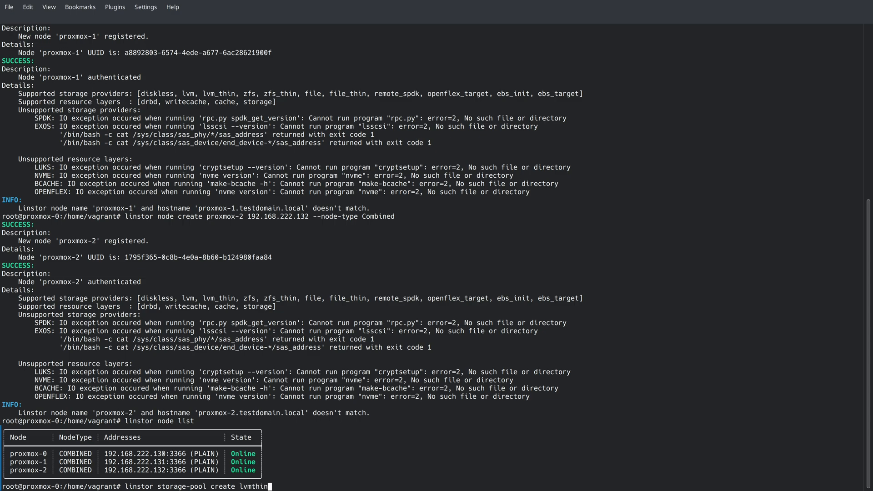
type("proxmox-0")
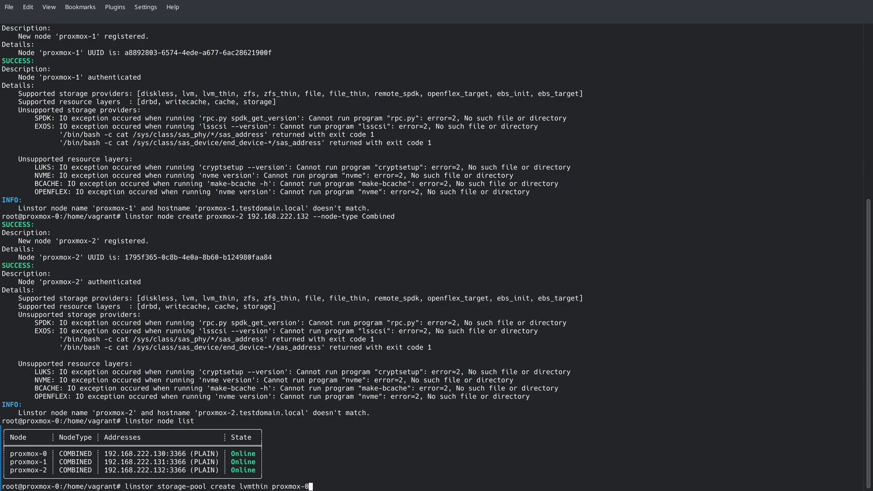
type("pve-storage")
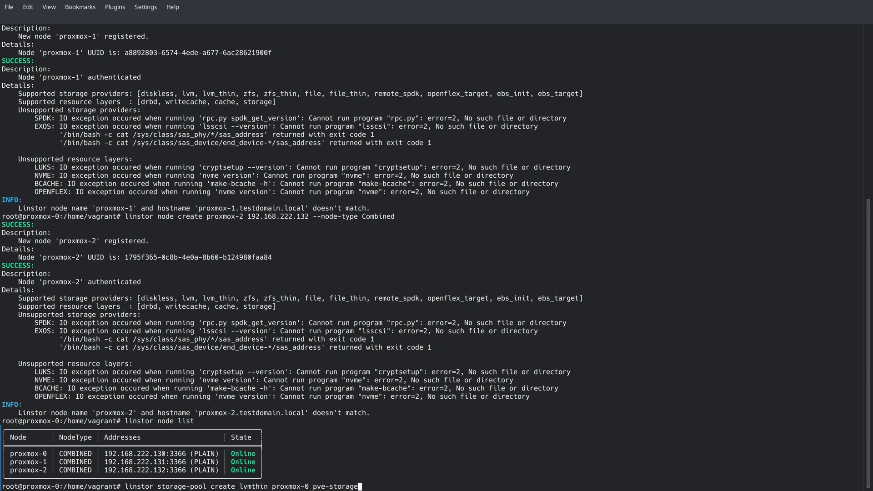
type("linstor")
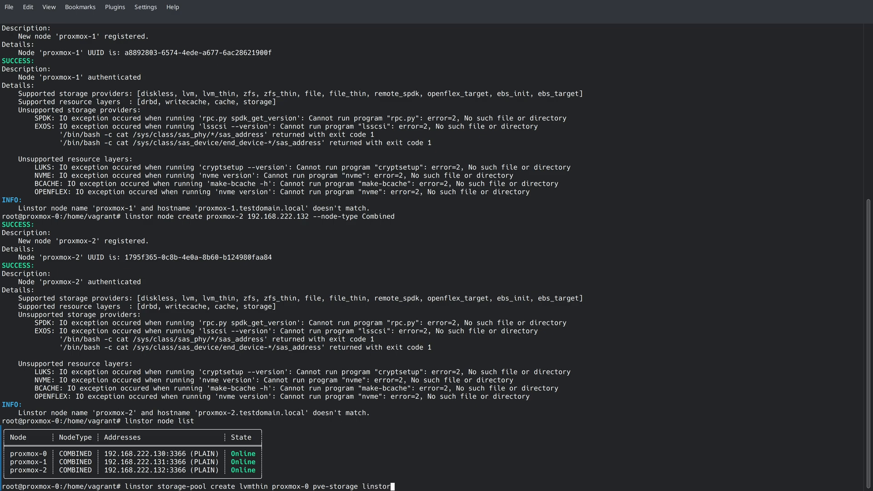
type("_vg")
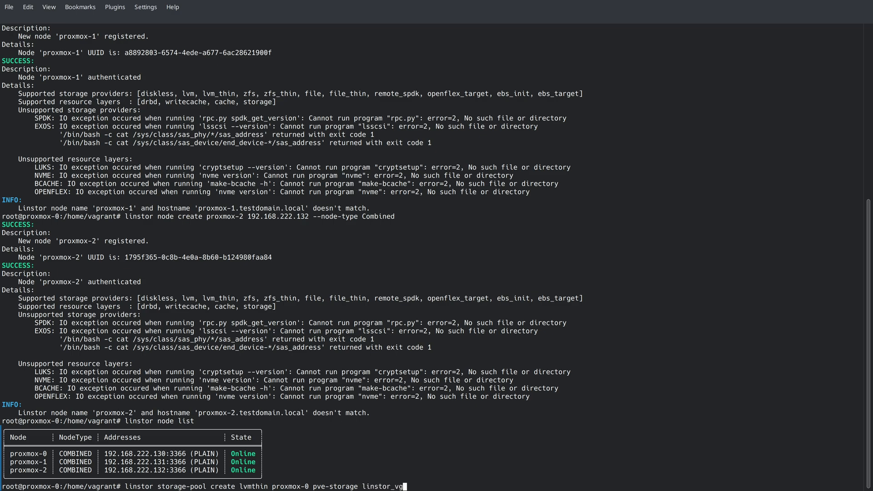
type("/thinpool")
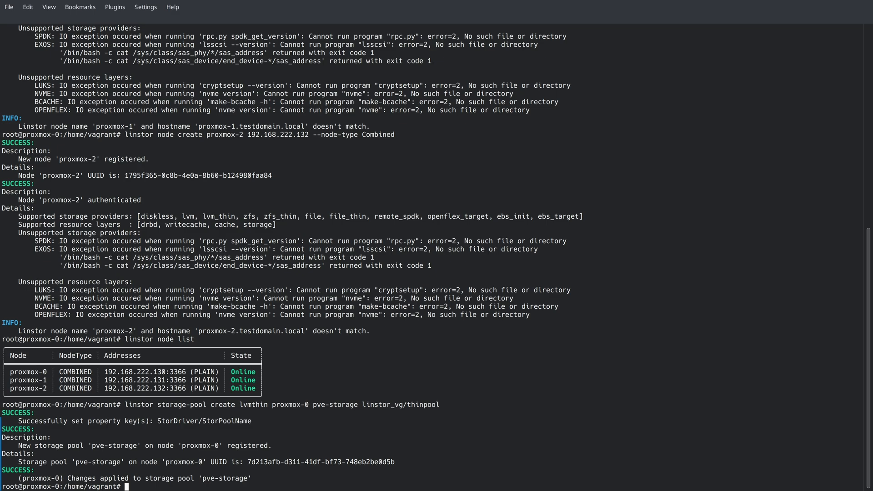
type("linstor storage-pool create lvmthin proxmox-0 pve-storage linstor_vg/thinpool")
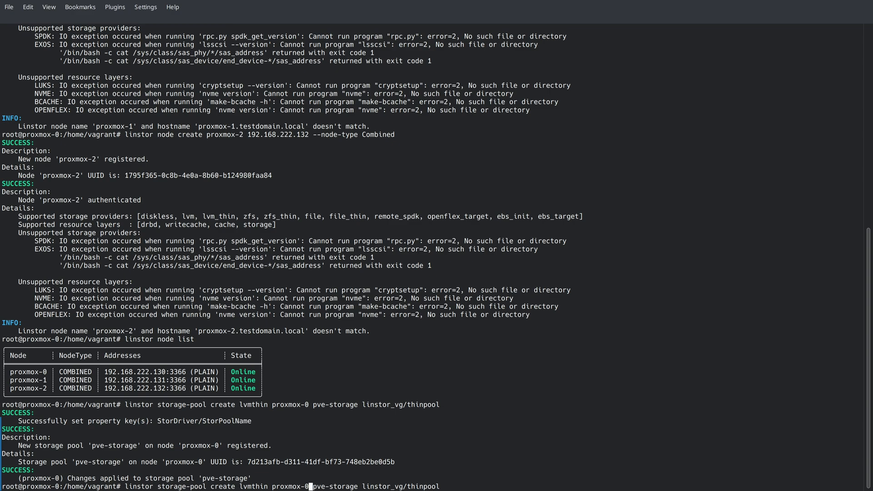
Repeat the pool creation for proxmox-1 and proxmox-2, then list storage pools showing Ok
type("1")
key("Return")
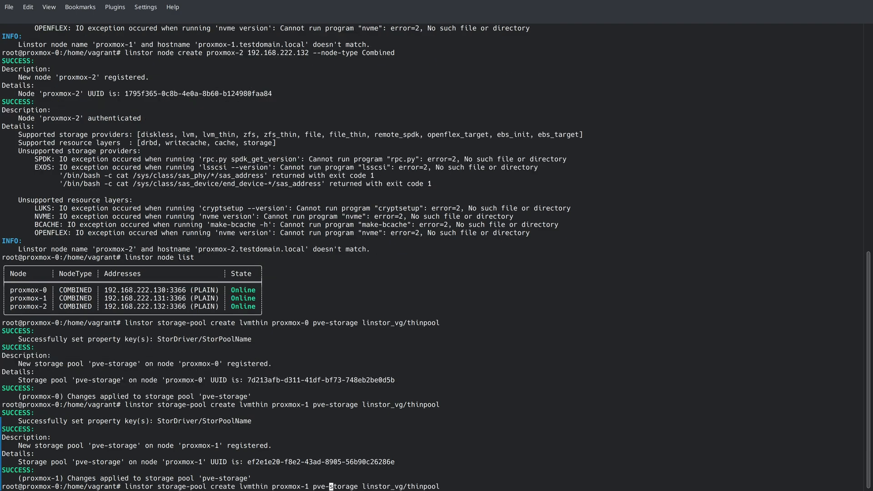
type("2")
key("Return")
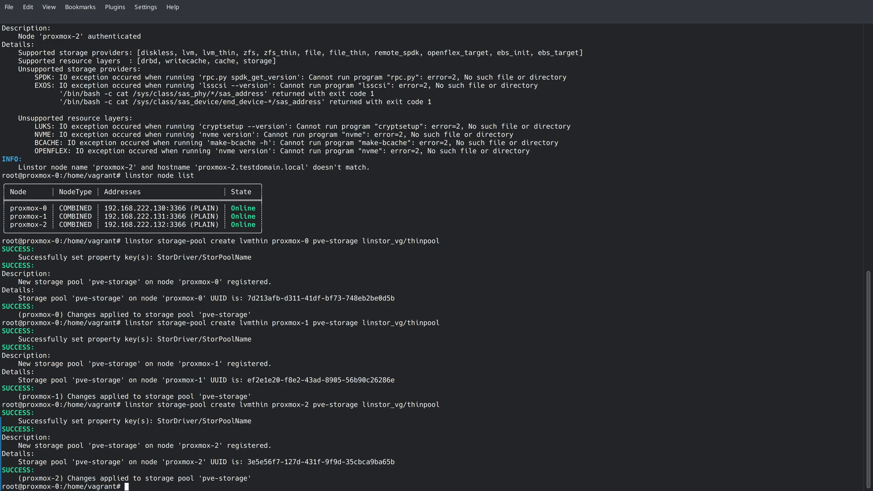
type("linstor")
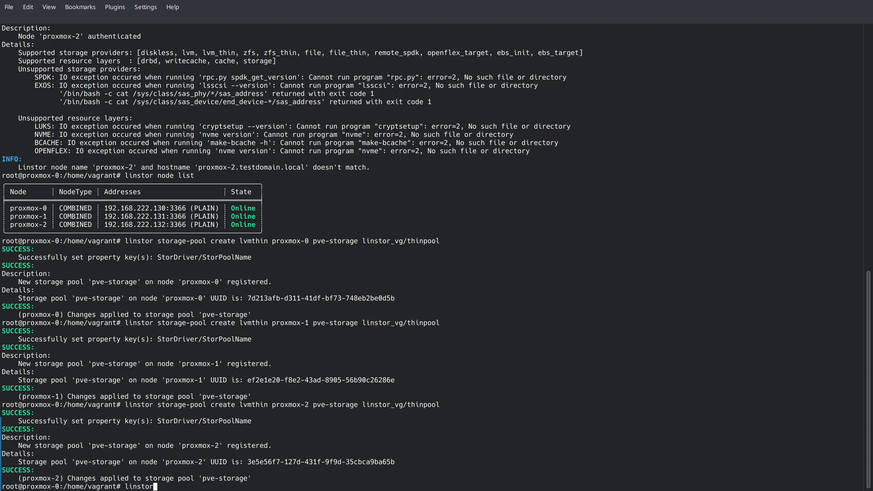
type("storage-pool list")
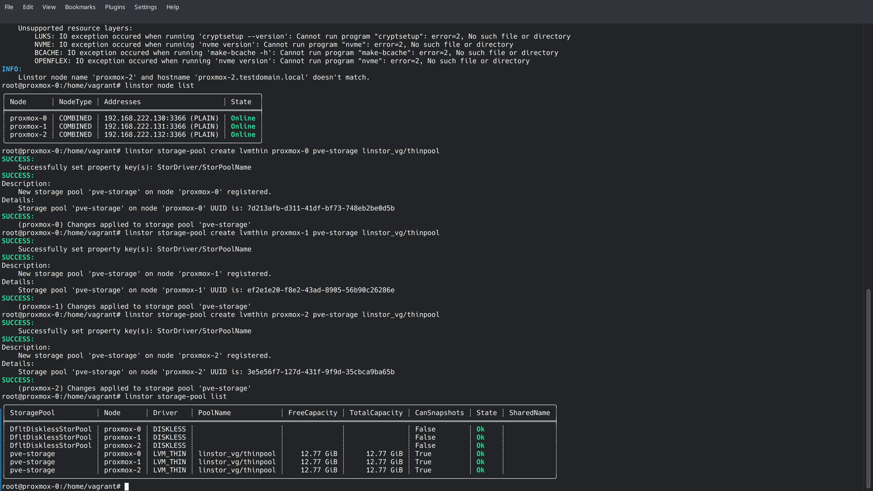
Create resource group pve-rg on storage pool pve-storage with place-count 3
type("linstor reso")
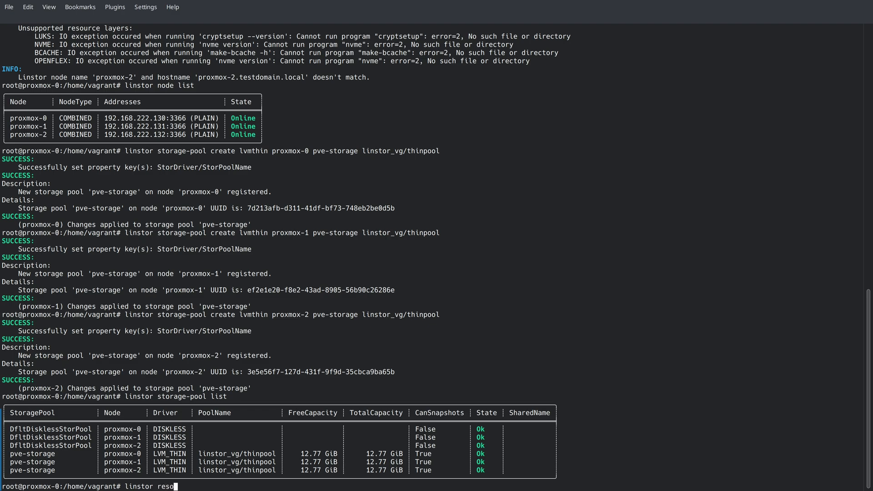
type("urce-group create pve-rg")
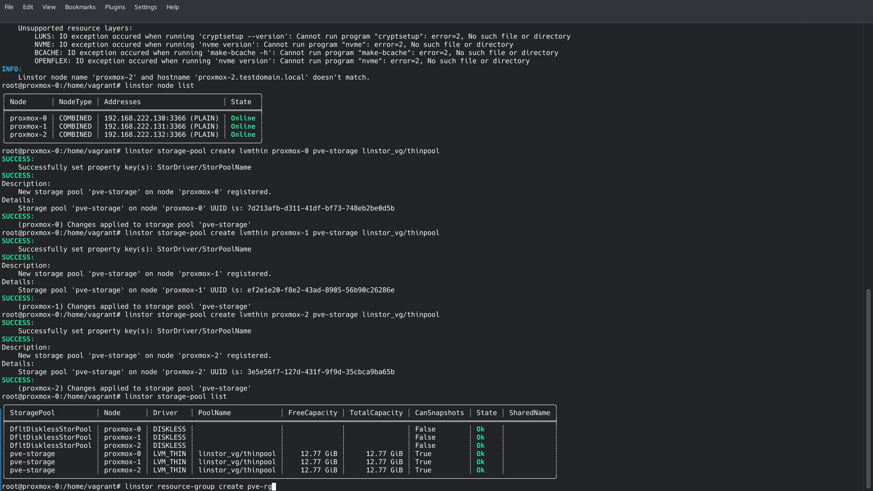
type("--storage-")
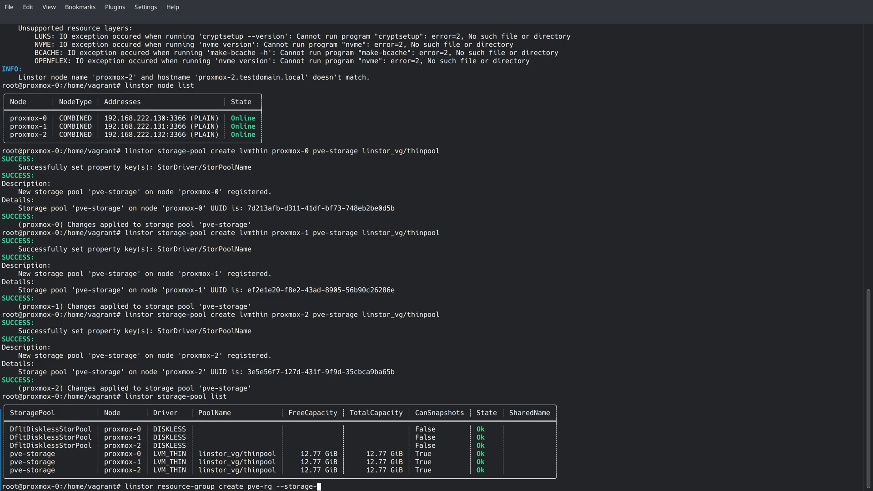
type("pool=")
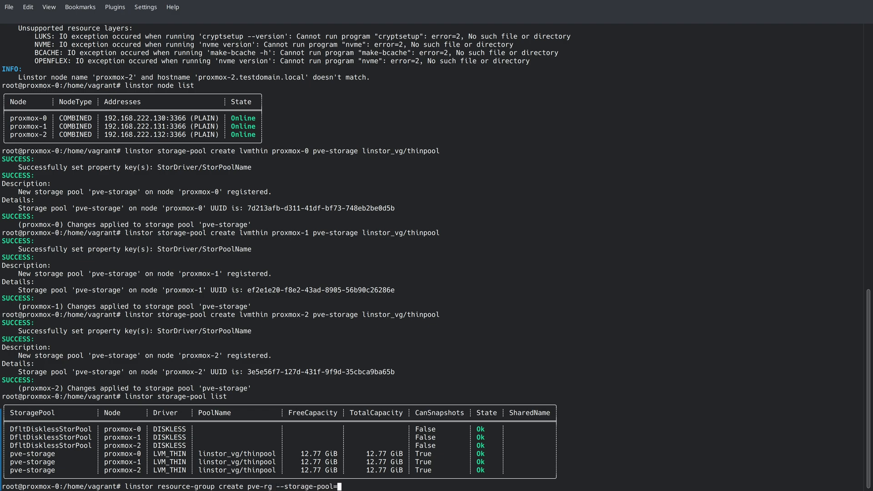
type("pve-storage --place")
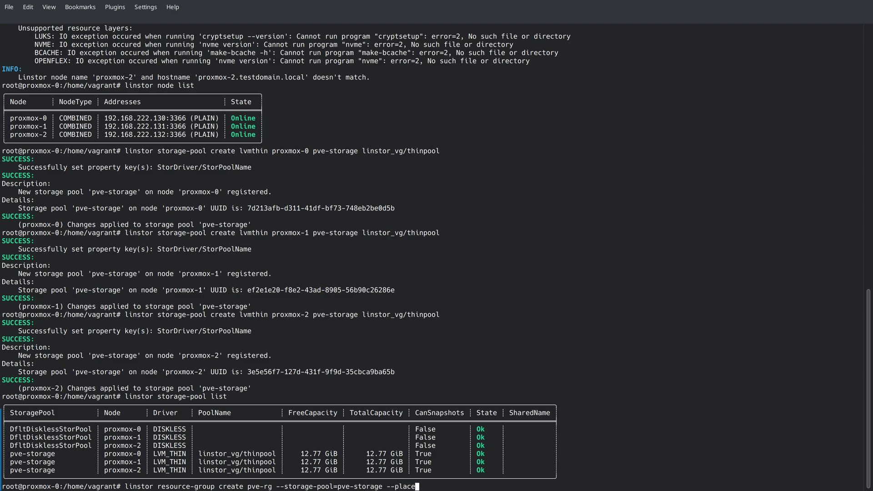
type("-count=3")
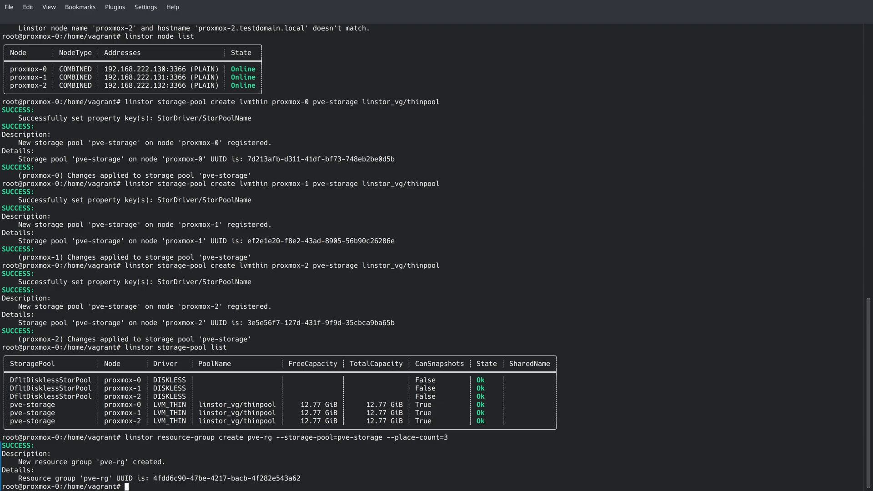
Create the volume group for pve-rg and list the resource groups
type("linstor")
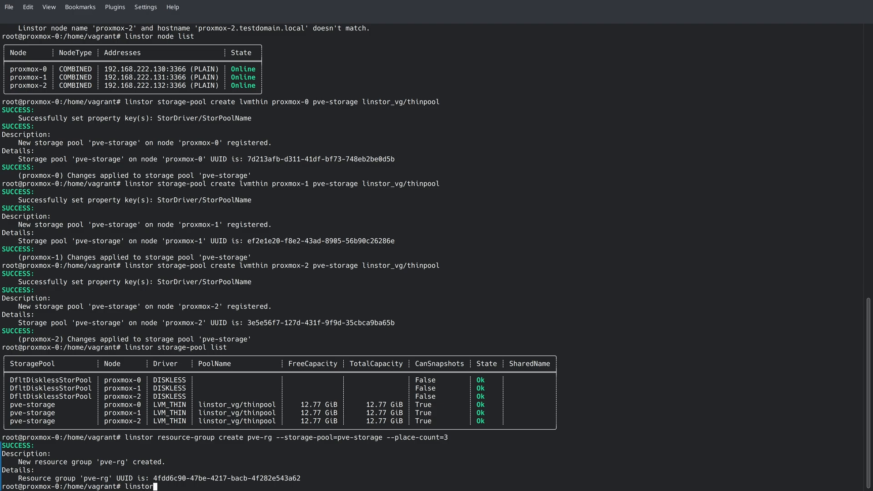
type("volume-group creat")
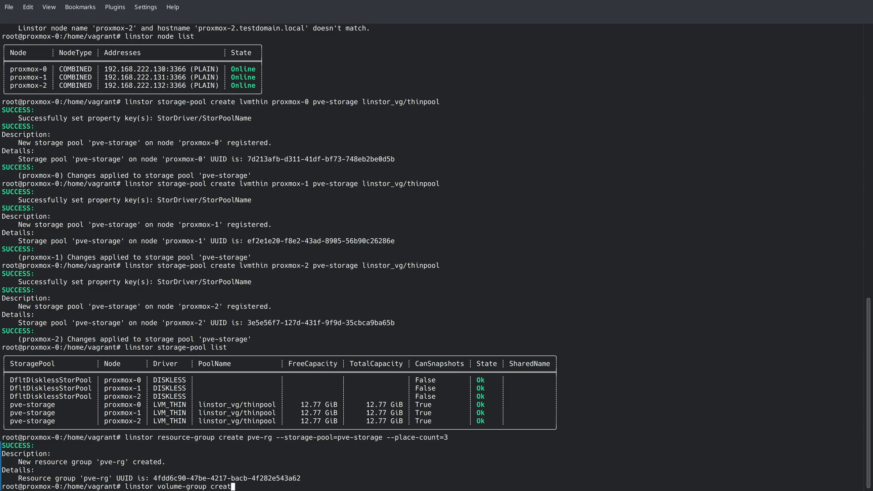
type("pve-rg")
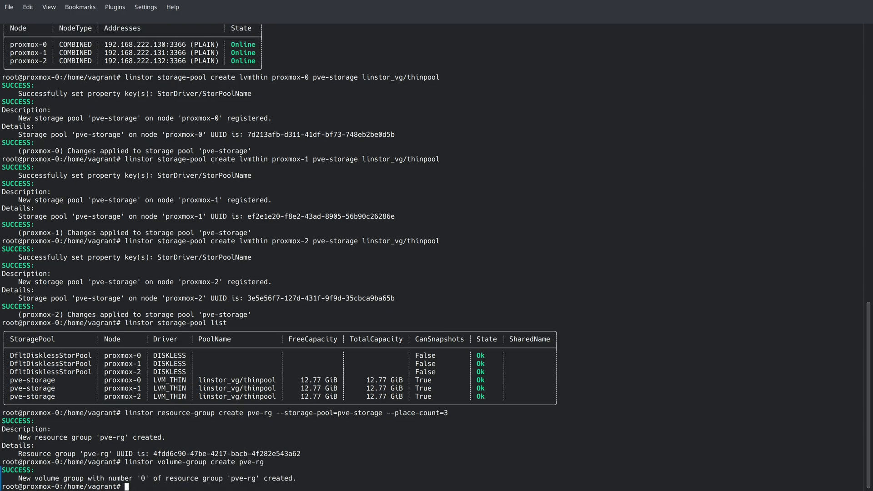
type("linstor resou")
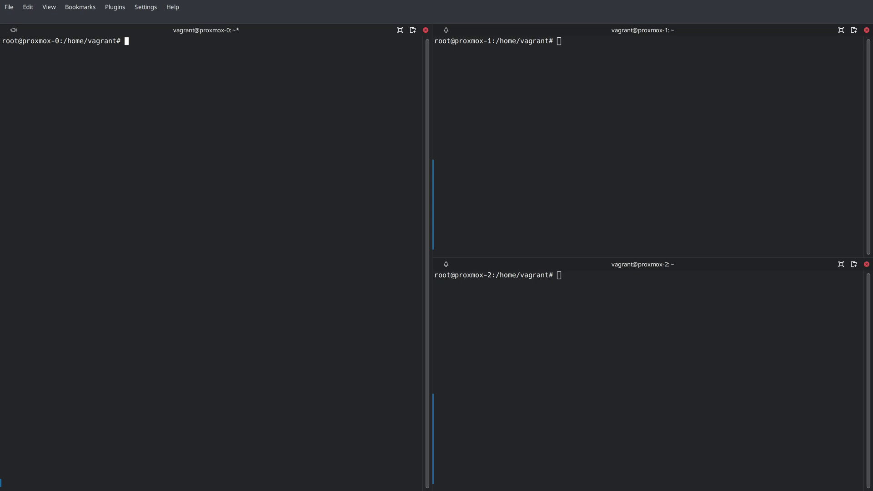
Restart pve-cluster, pvedaemon, pvestatd, pveproxy and pve-ha-lrm with systemctl
type("systemctl restart pve-cluster pvedaemon pvestatd pveproxy pve-ha-lrm")
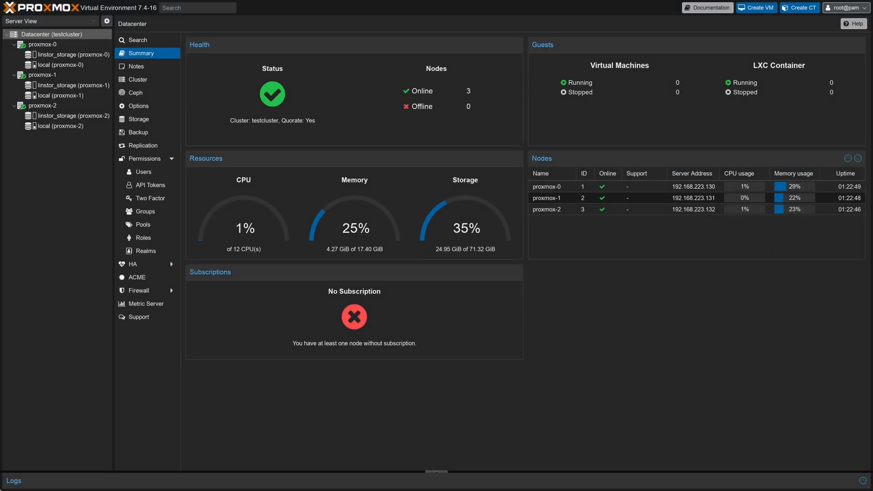
mouse_move(29, 366)
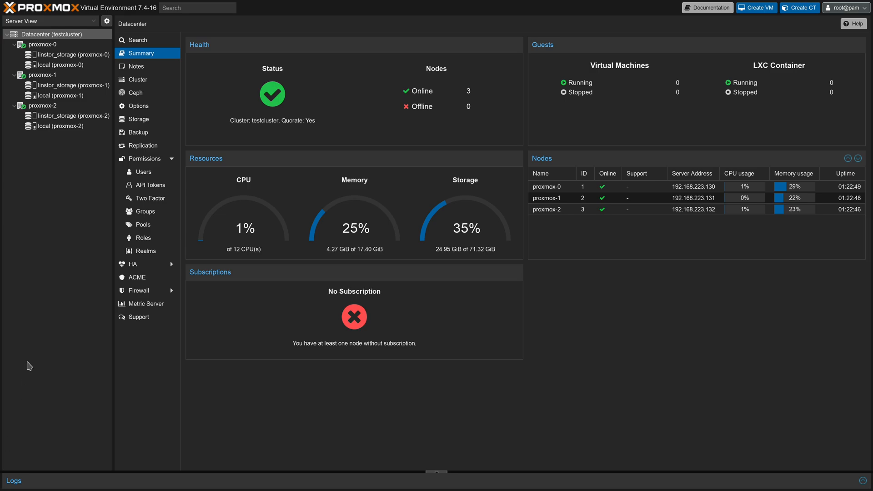
mouse_move(75, 85)
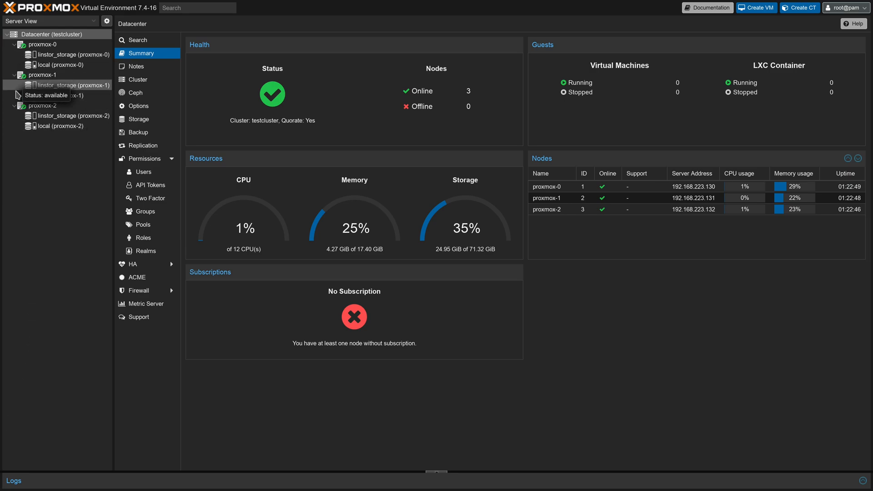
mouse_move(39, 166)
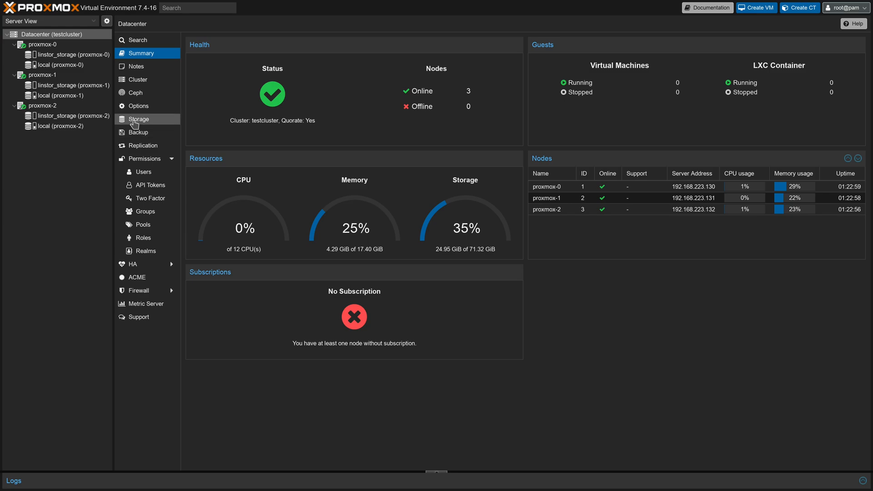
left_click(138, 118)
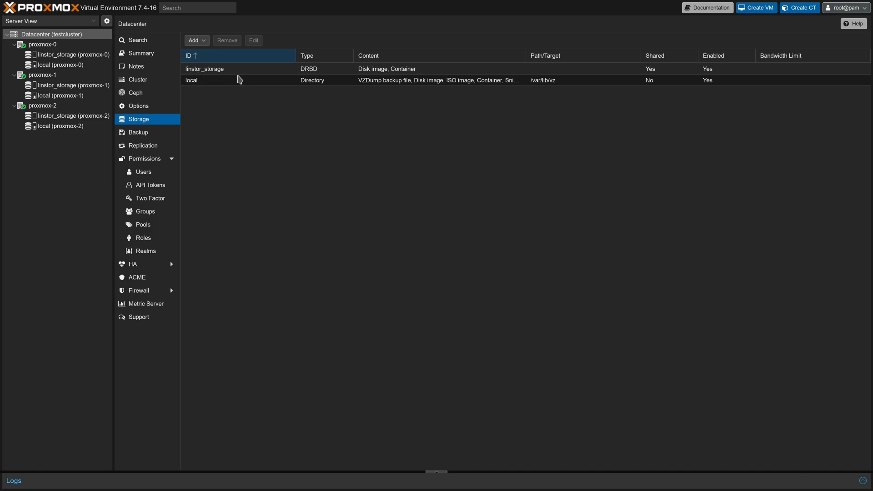
mouse_move(398, 80)
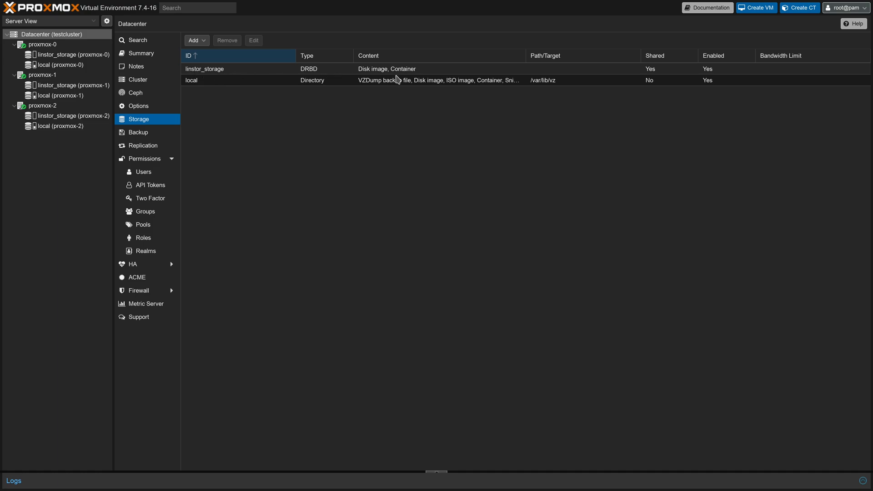
mouse_move(448, 150)
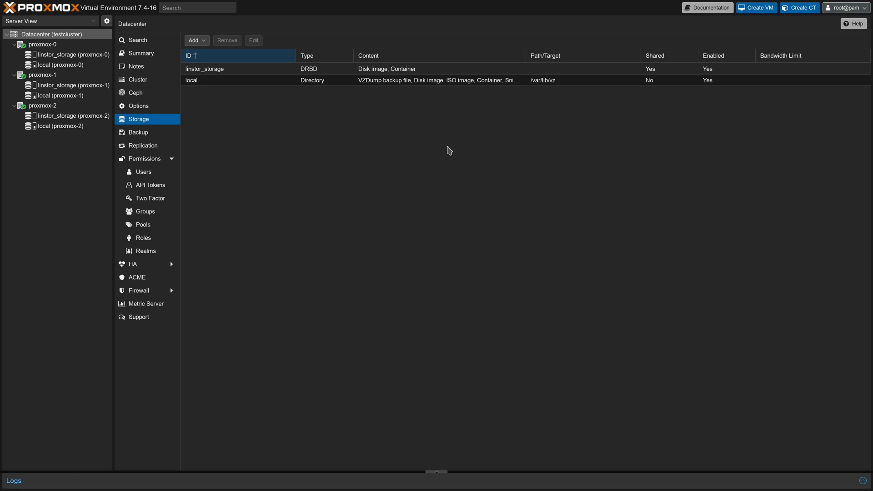
left_click(145, 53)
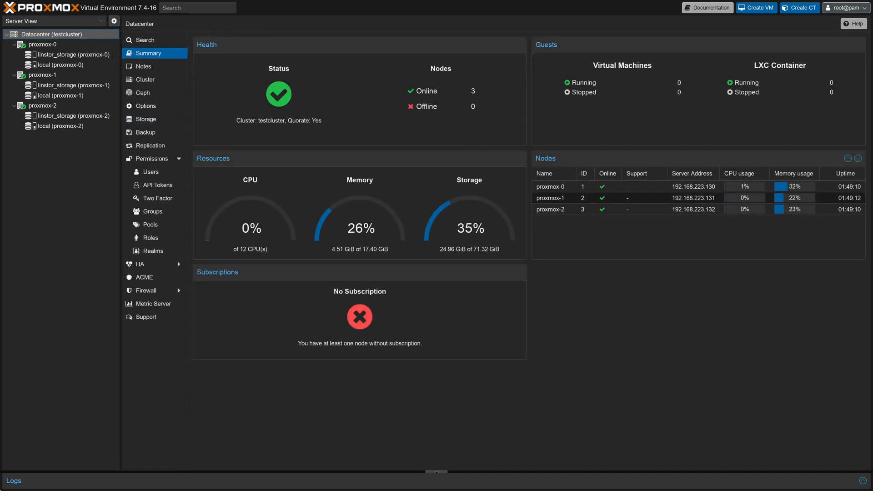
mouse_move(806, 34)
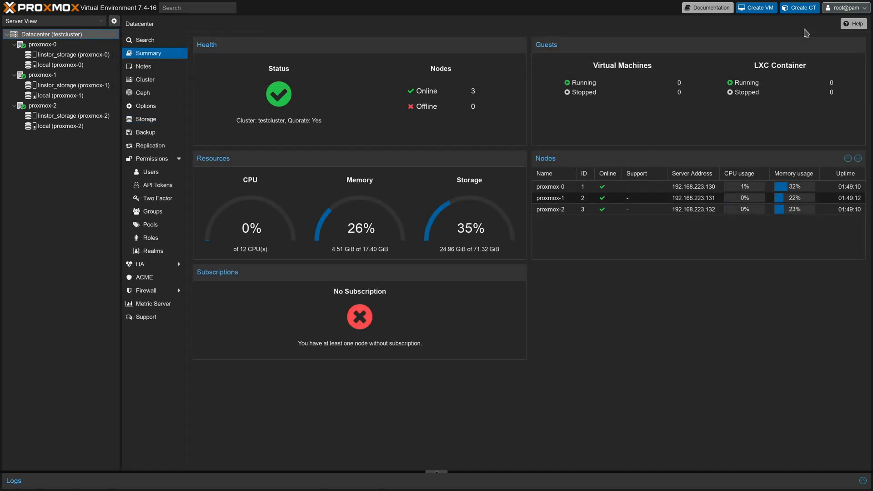
Begin a new VM named ubuntutest using the Ubuntu ISO with default system settings
left_click(756, 7)
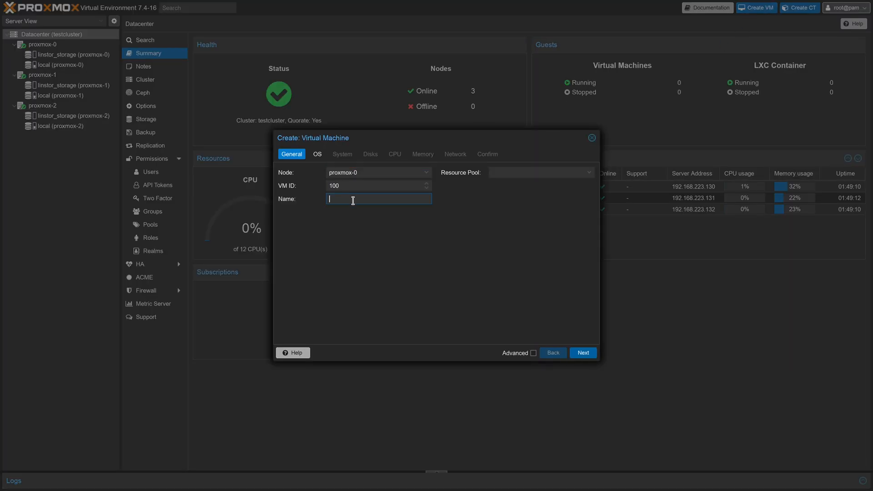
type("ubuntu")
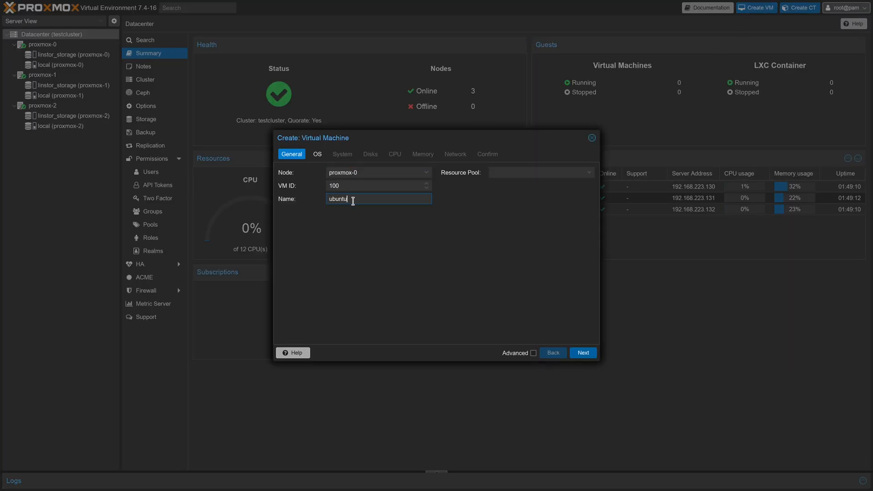
type("test")
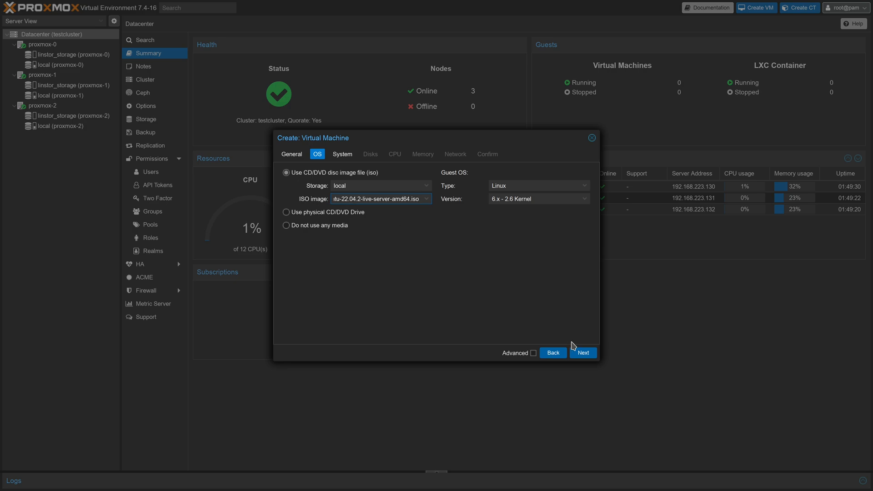
left_click(583, 353)
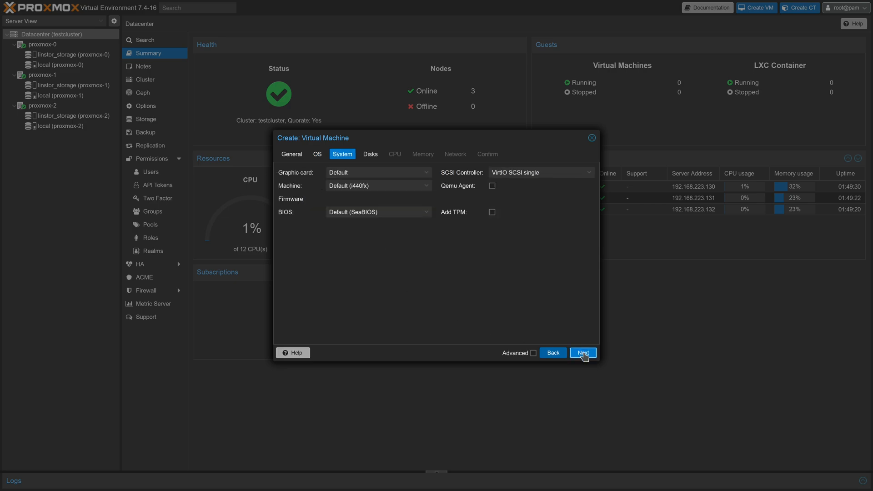
left_click(582, 353)
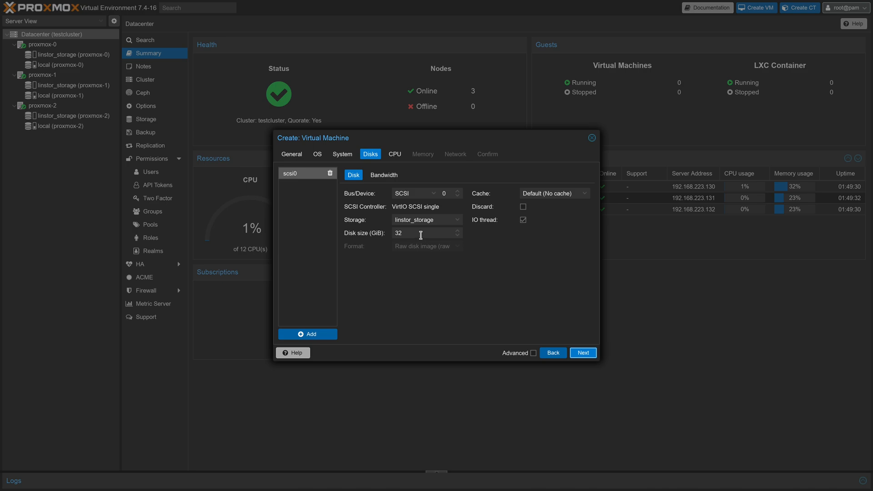
Give it an 8 GiB linstor_storage disk, 2 cores, 2048 MiB memory, default network, and finish
type("8")
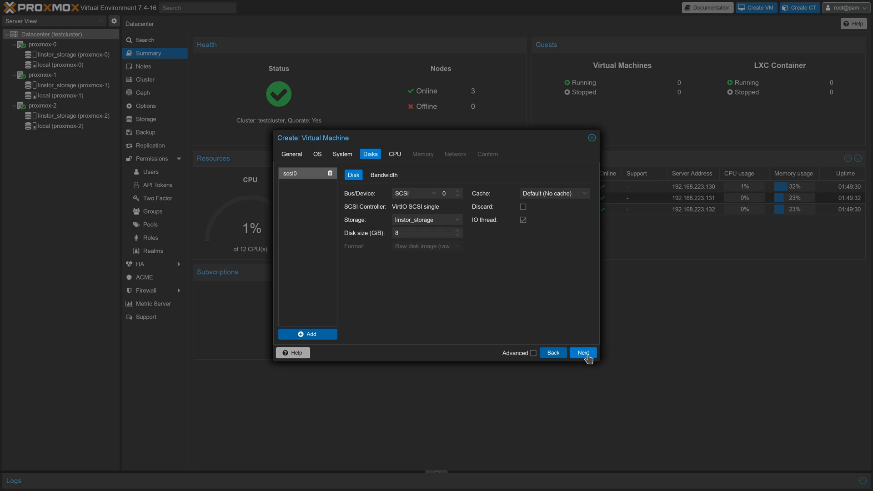
mouse_move(453, 224)
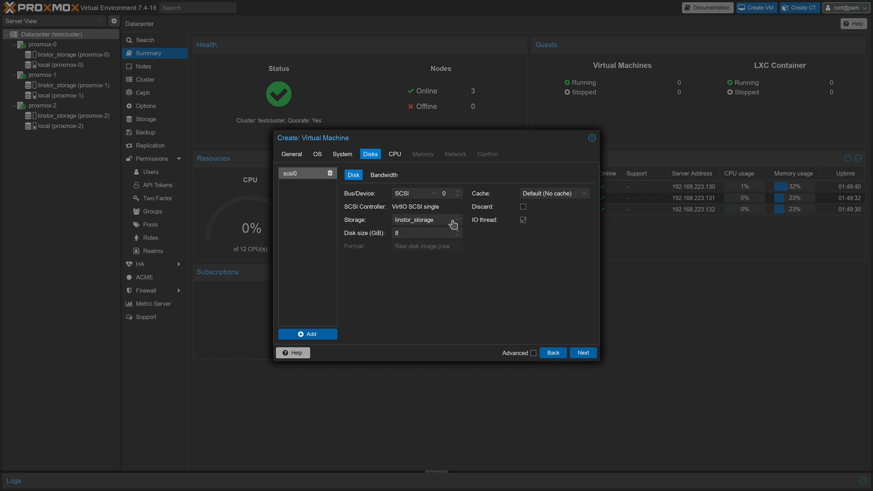
left_click(394, 155)
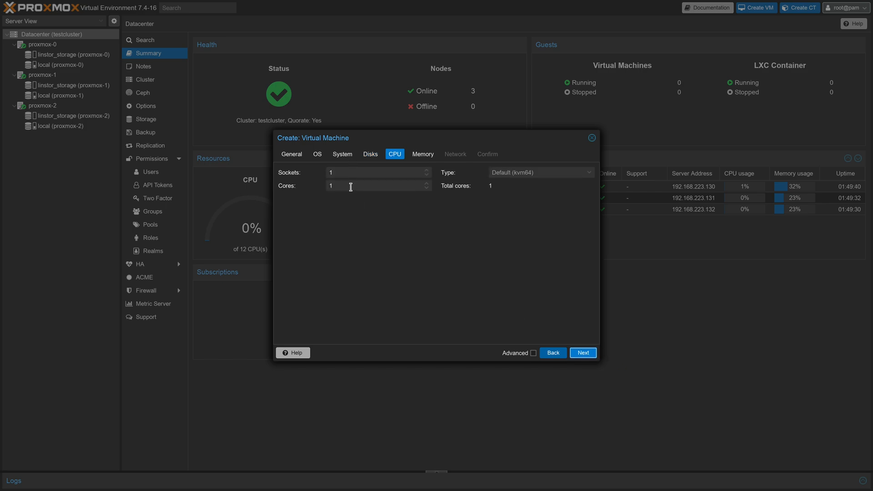
left_click(582, 353)
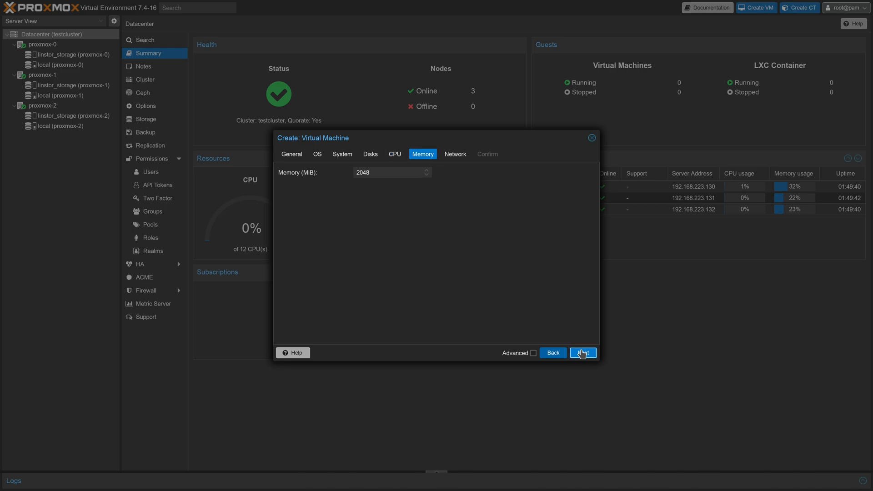
left_click(582, 353)
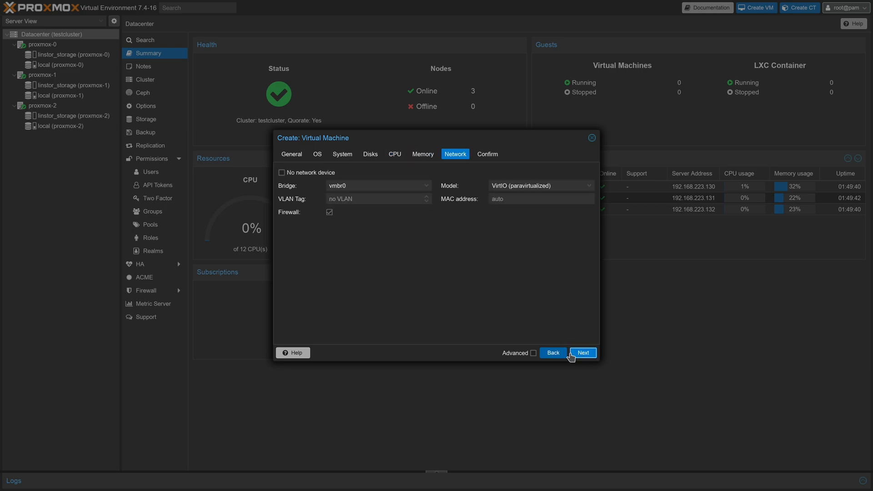
left_click(583, 353)
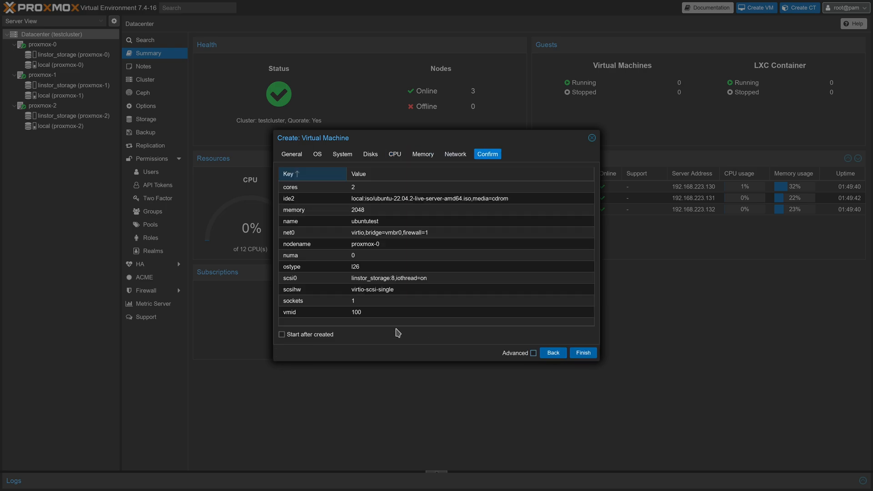
left_click(583, 353)
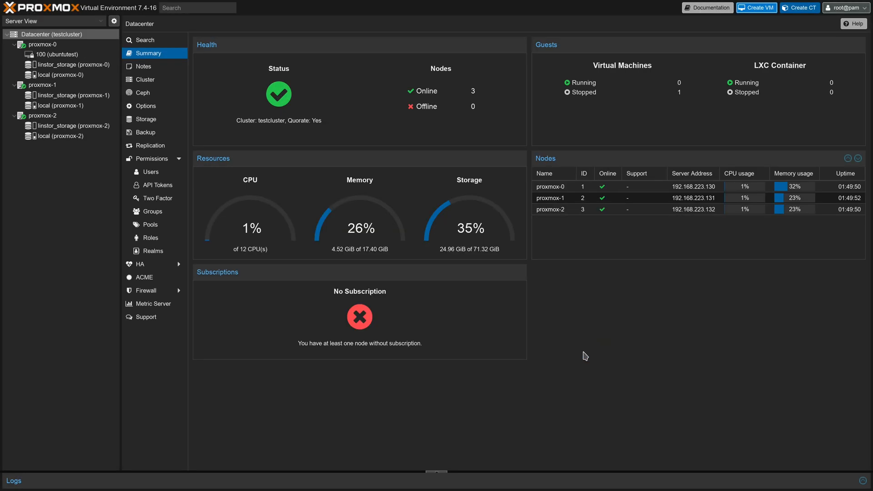
mouse_move(624, 360)
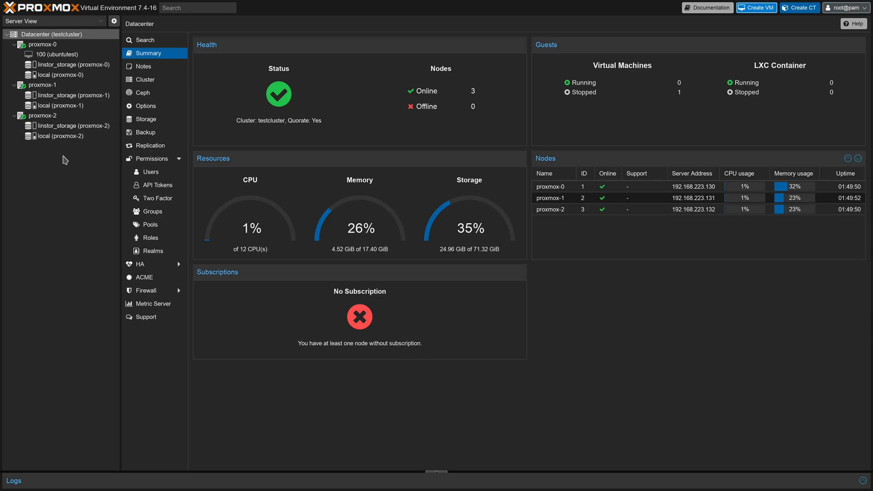
Open VM 100 ubuntutest, write Hello World! in vim in its console, then close the console
left_click(58, 53)
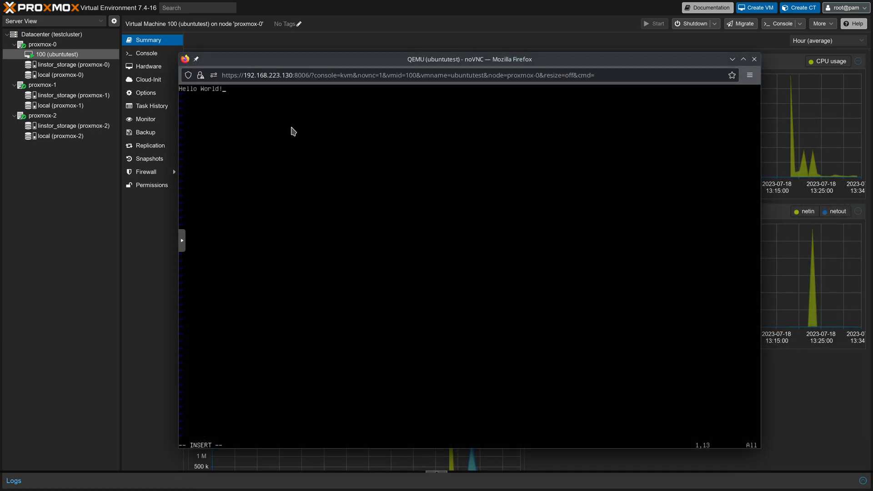
mouse_move(541, 65)
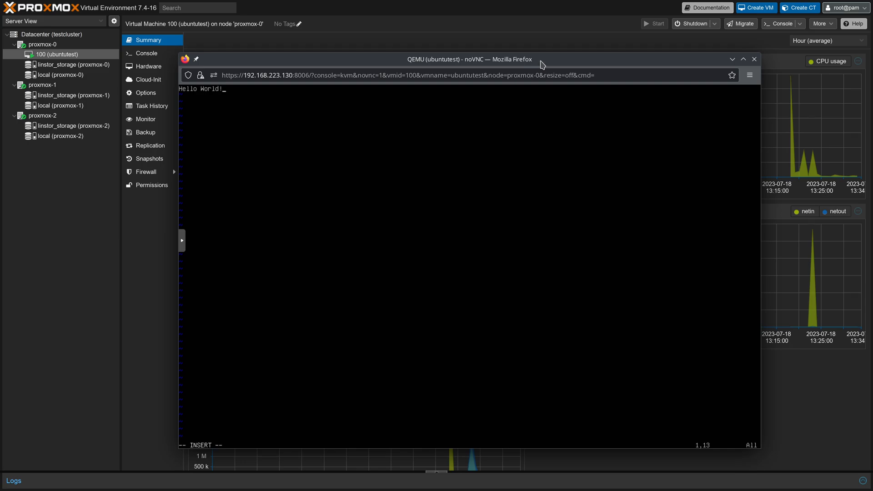
left_click(755, 59)
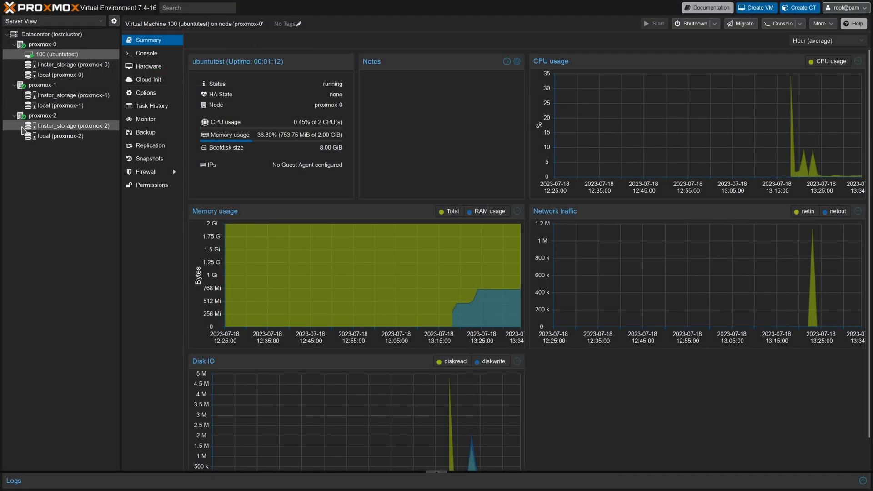
Live-migrate VM 100 online to proxmox-1 and close the completed migration log
right_click(53, 54)
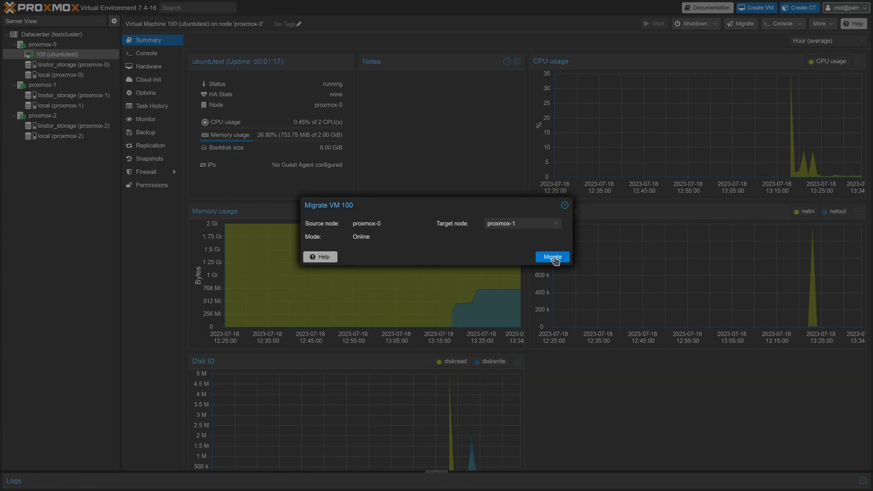
left_click(553, 257)
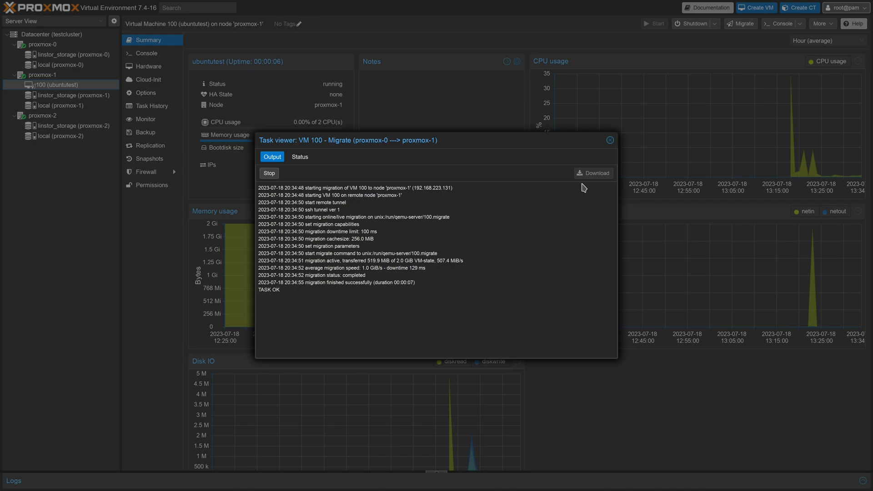
mouse_move(609, 140)
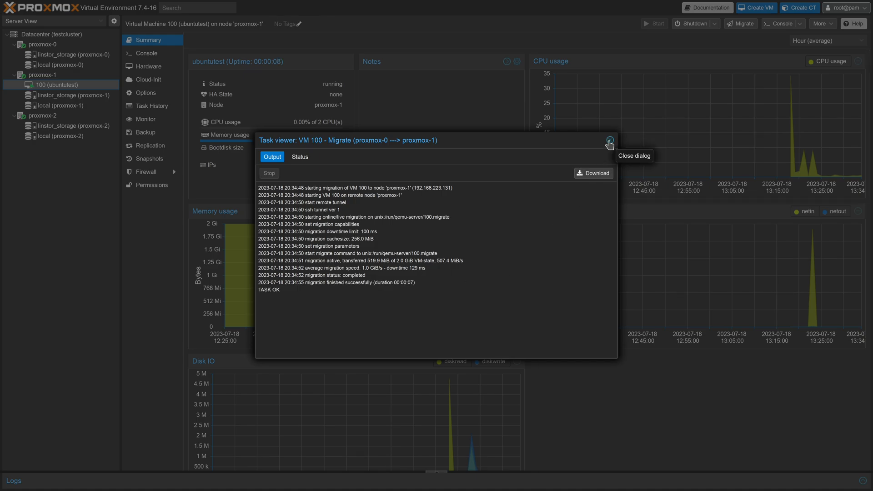
left_click(610, 141)
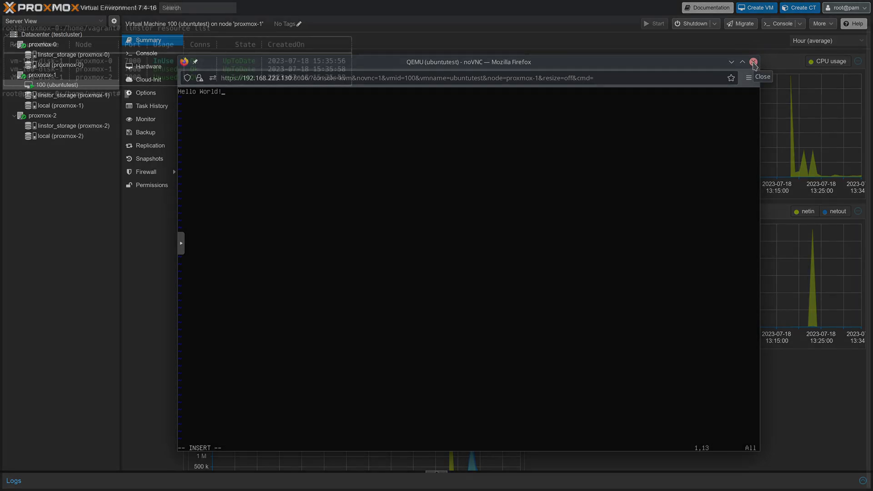
Close the VM console and run 'linstor resource list' showing vm-100-disk-1 on all three nodes
left_click(755, 61)
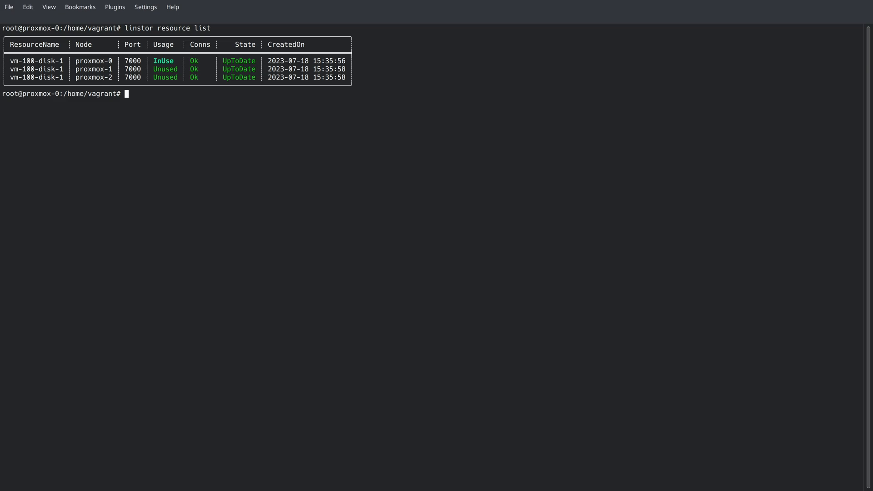
type("linstor resource list")
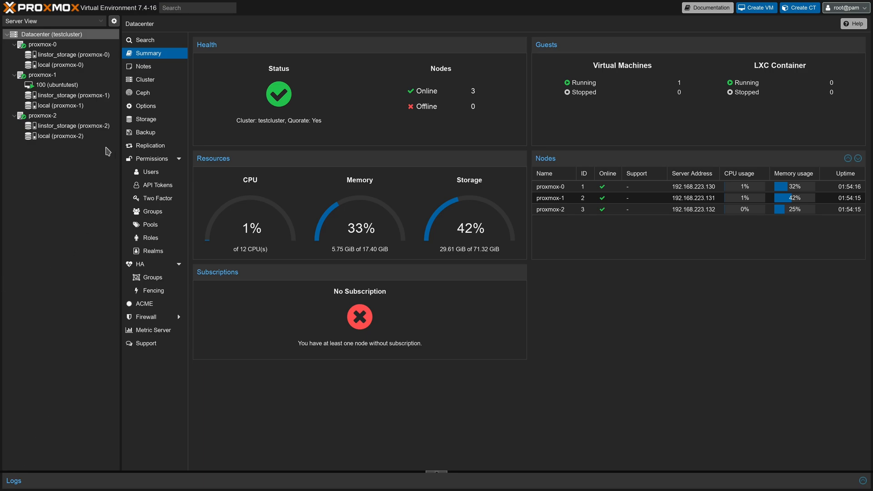
mouse_move(149, 237)
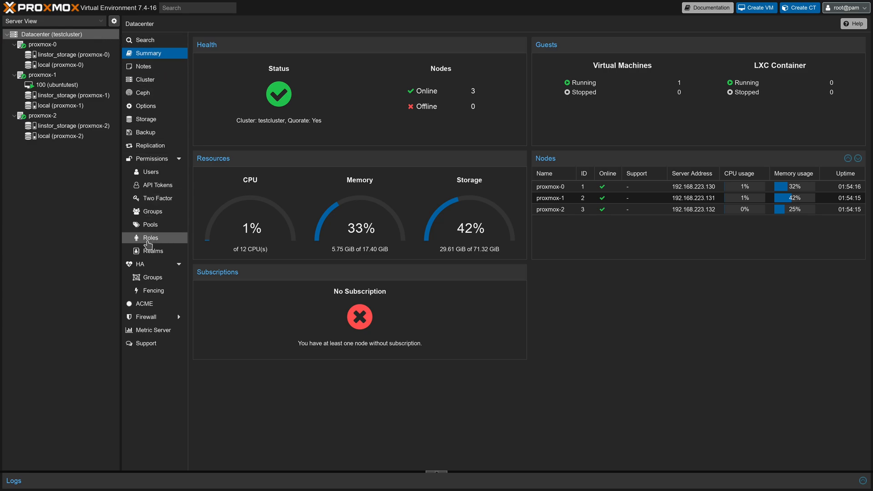
Add VM 100 as an HA resource with the comment 'Ubuntu Test HA'
left_click(139, 264)
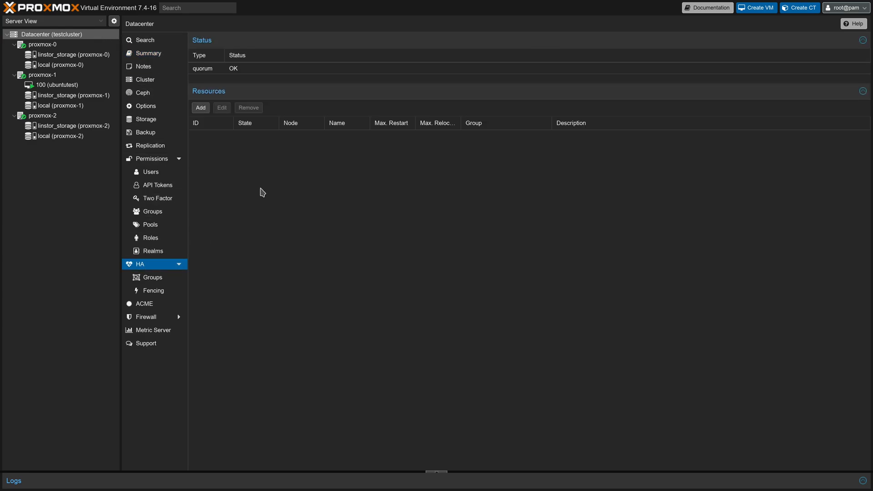
mouse_move(281, 141)
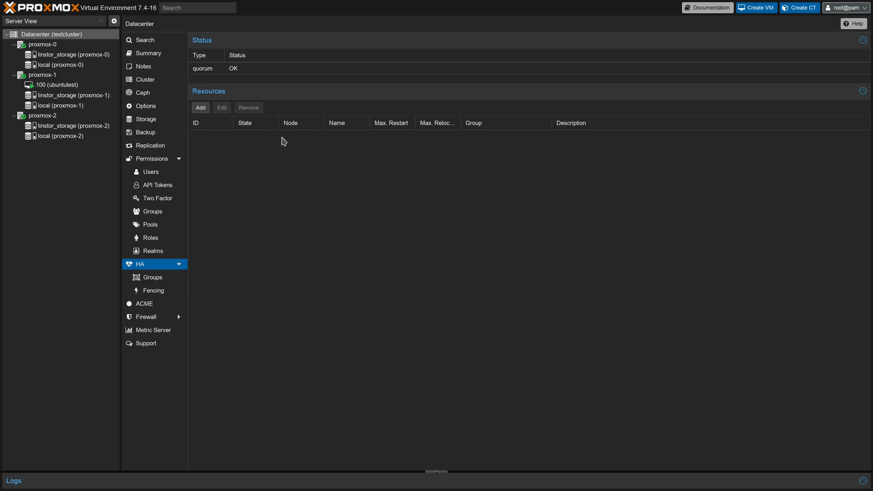
left_click(200, 107)
type("100")
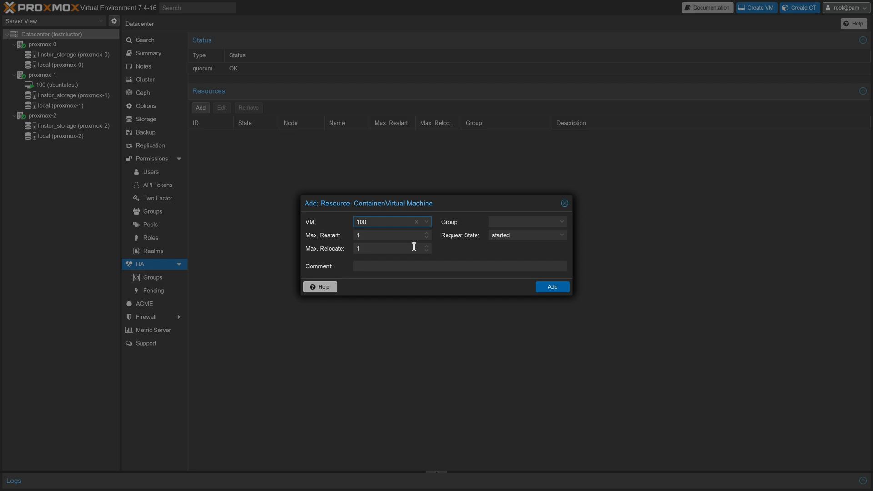
left_click(459, 265)
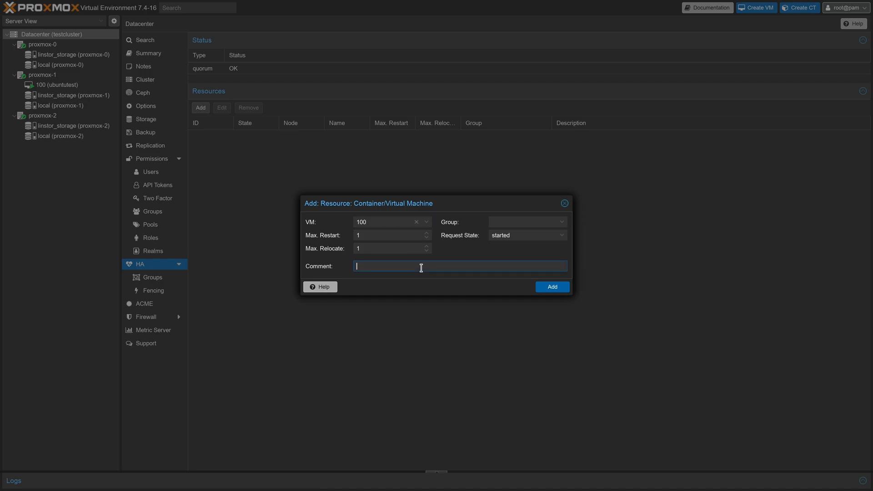
type("Ubuntu")
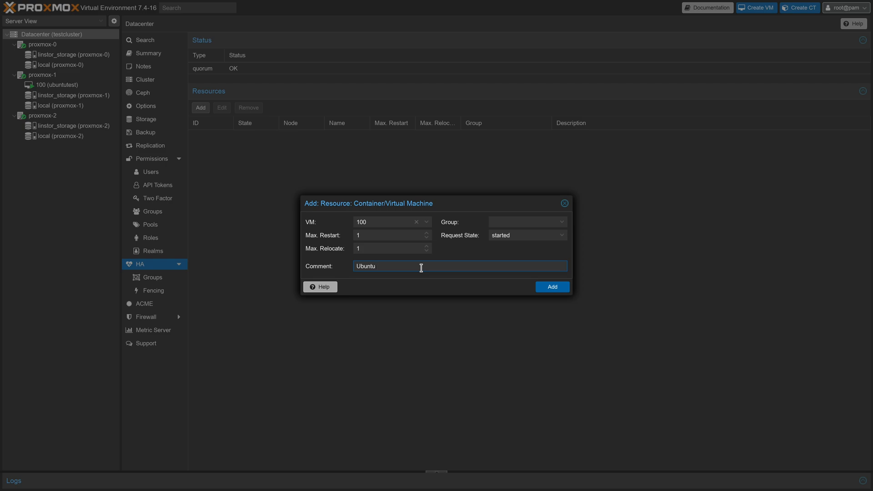
type("Test HA")
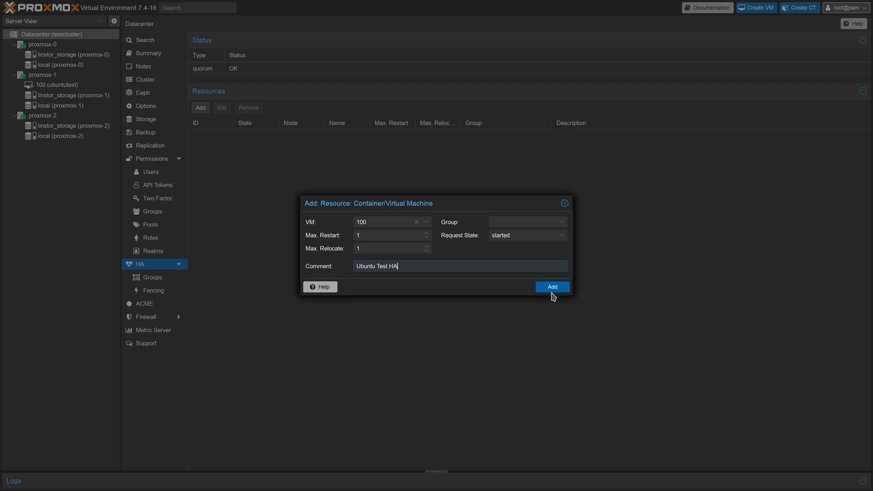
left_click(551, 287)
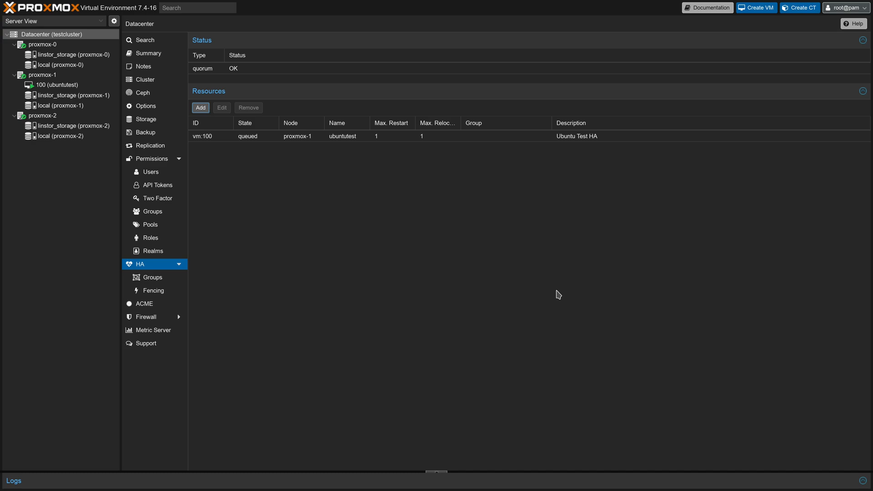
mouse_move(251, 165)
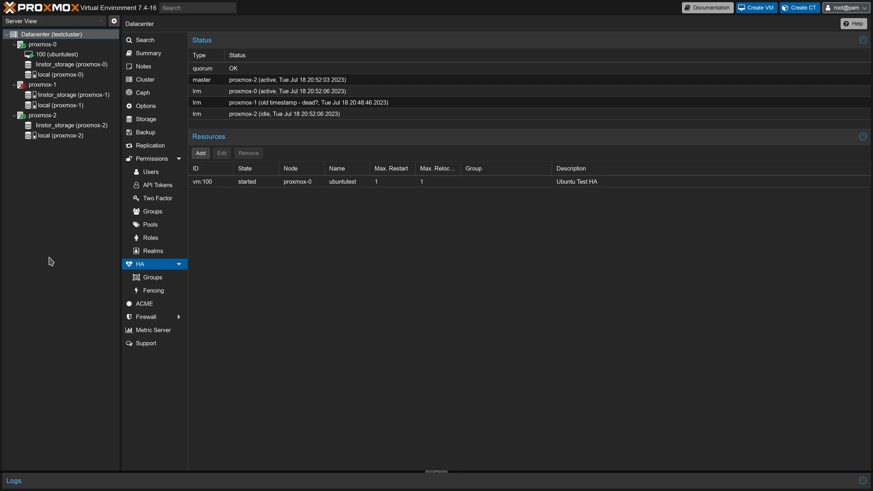
mouse_move(55, 53)
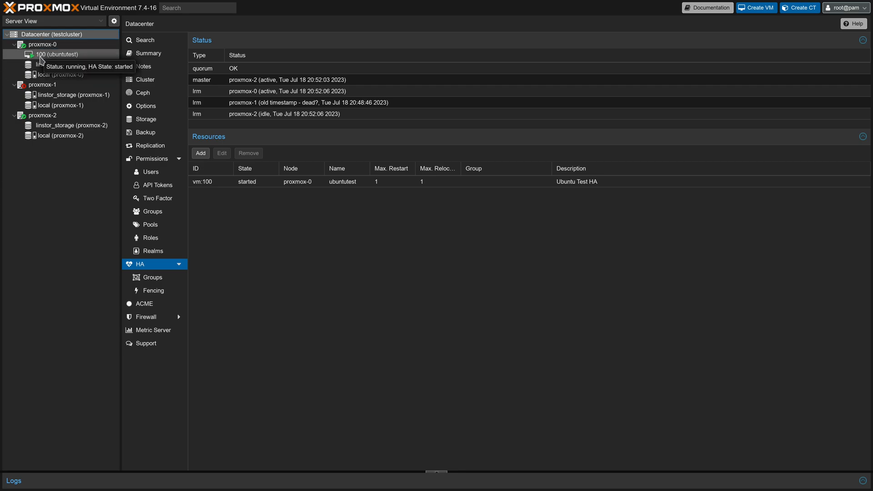
Select VM 100 ubuntutest, now restarted by HA on proxmox-0
left_click(58, 53)
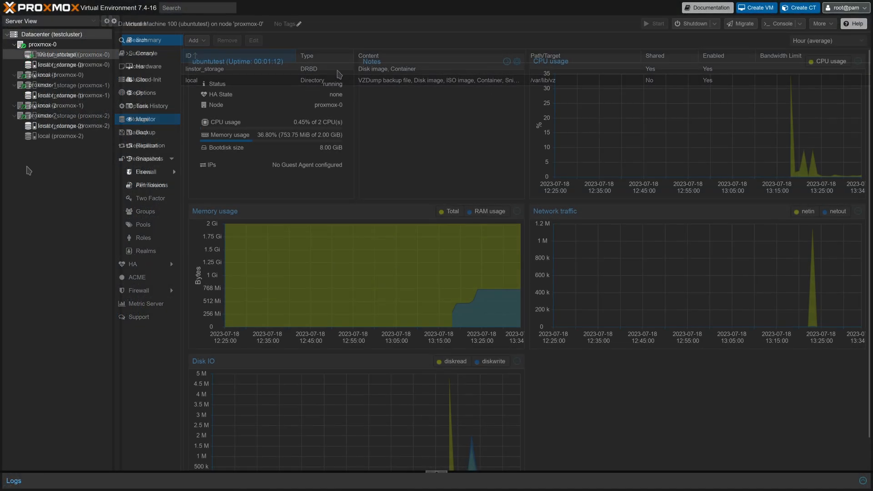
Start migrating VM 100 from proxmox-0 back to proxmox-1
right_click(58, 54)
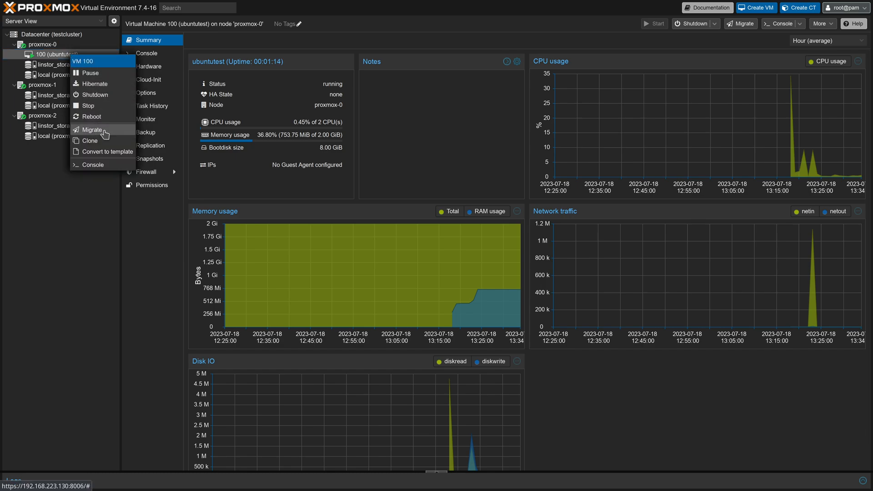
left_click(91, 129)
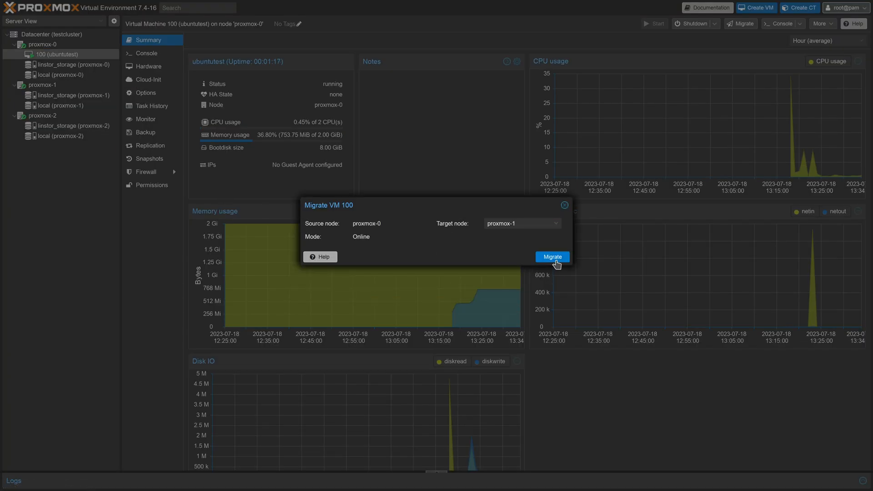
left_click(552, 257)
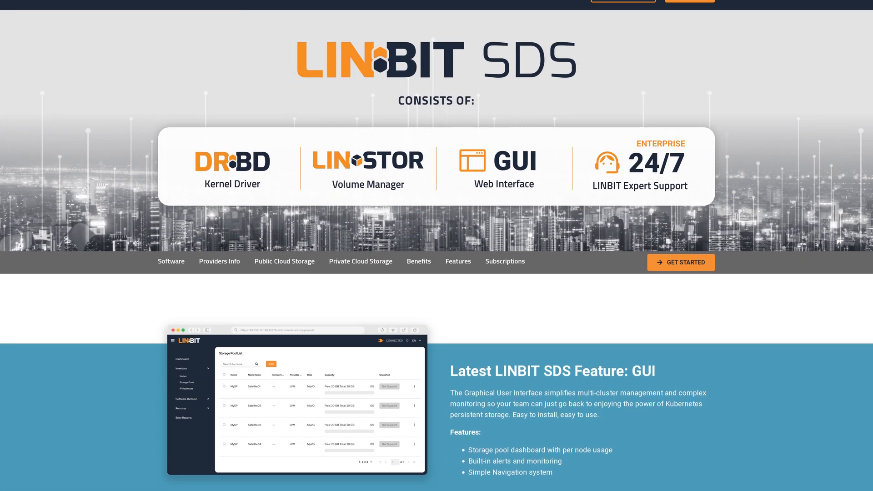
Review the LINBIT SDS overview and move to the Contact Us form
scroll("down", 3)
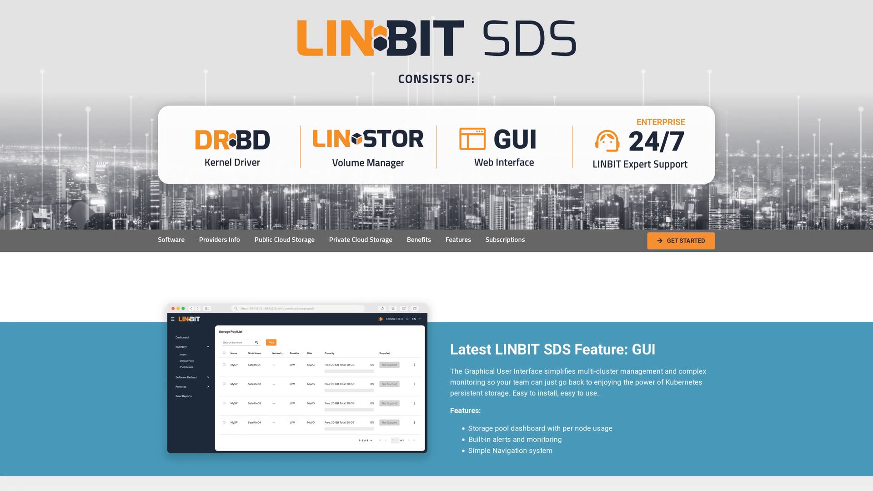
scroll("down", 3)
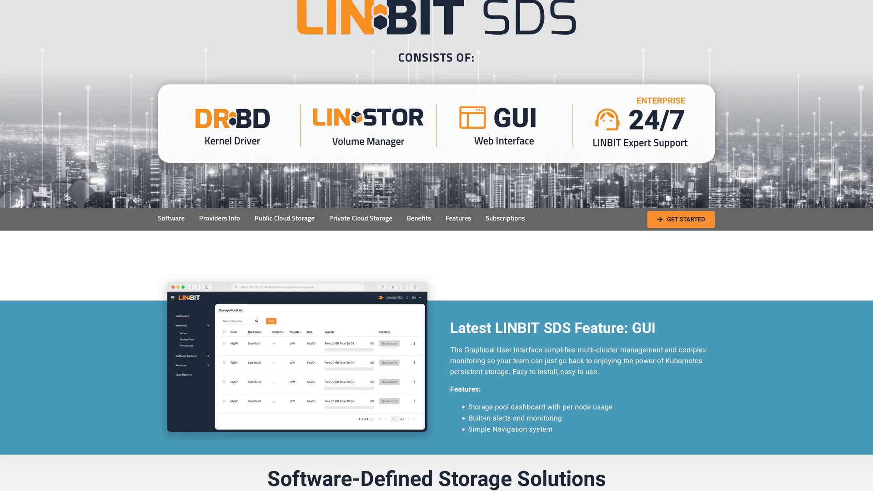
left_click(680, 219)
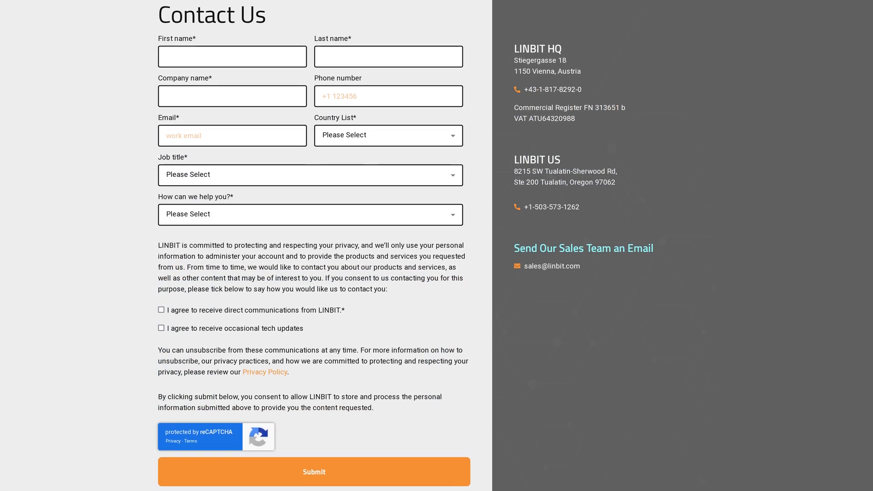
Scroll through the contact form down to the Join the LINBIT Tech Community section
scroll("down", 3)
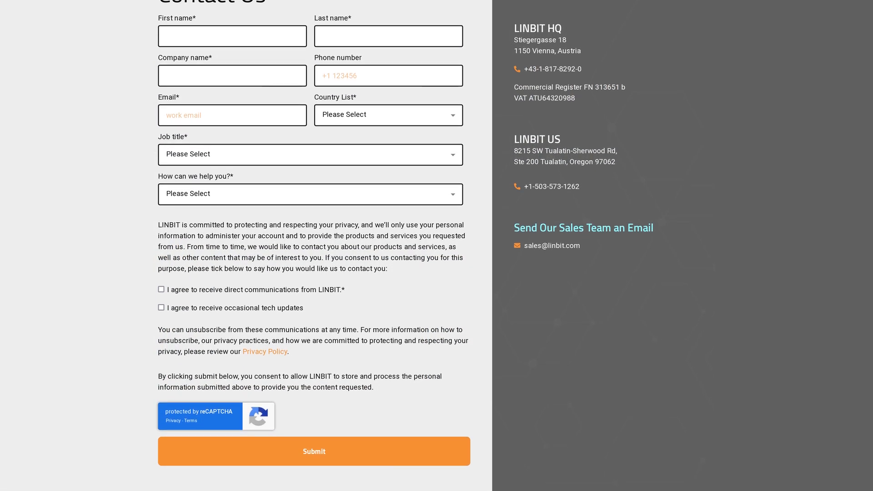
scroll("down", 3)
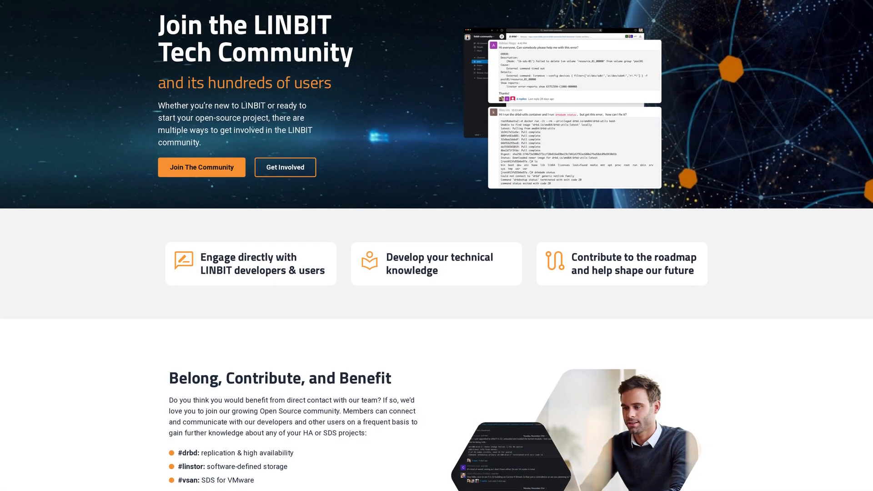
scroll("down", 3)
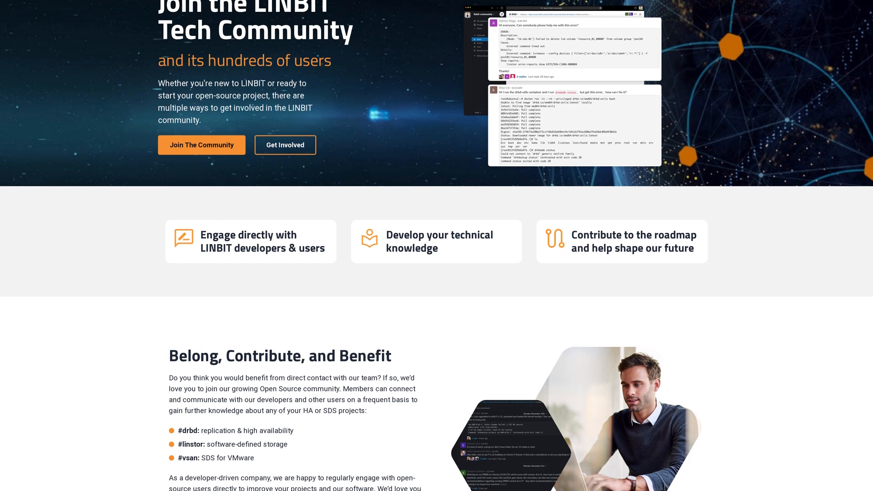
scroll("down", 3)
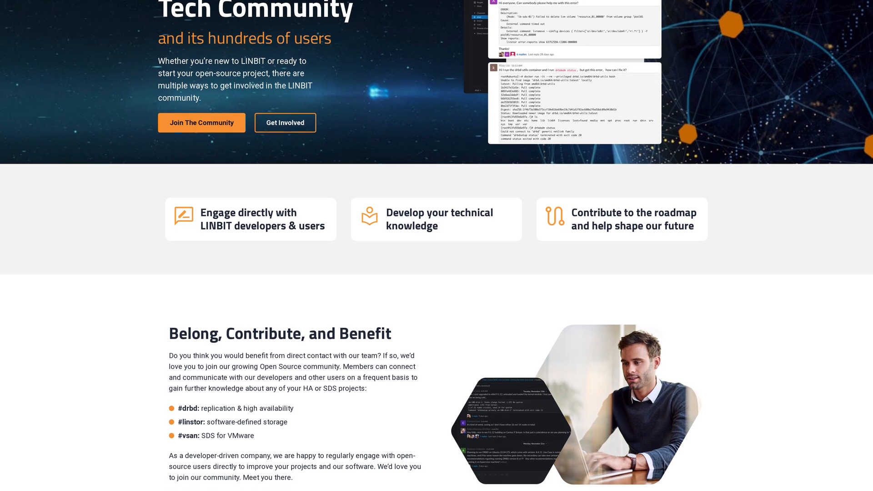